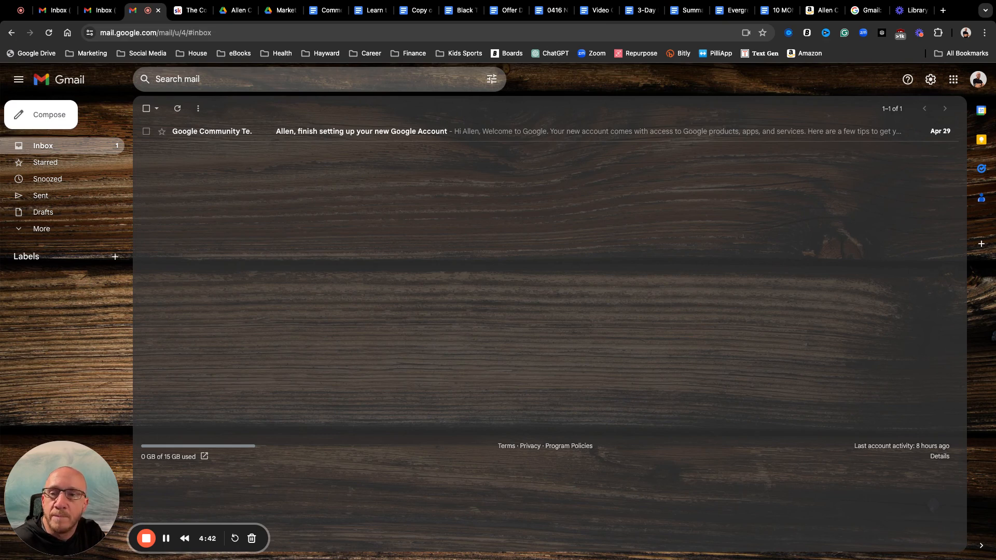
mouse_move(639, 242)
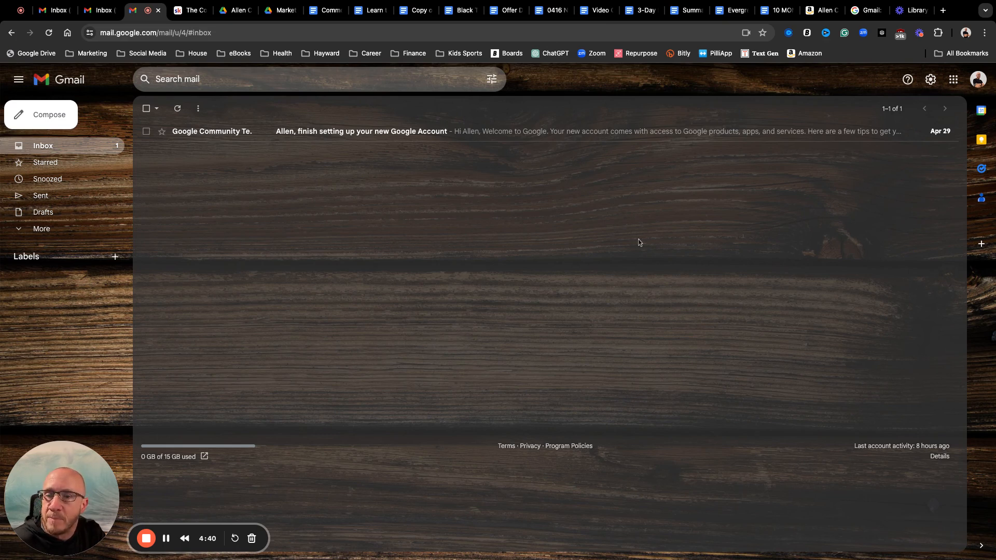
mouse_move(558, 83)
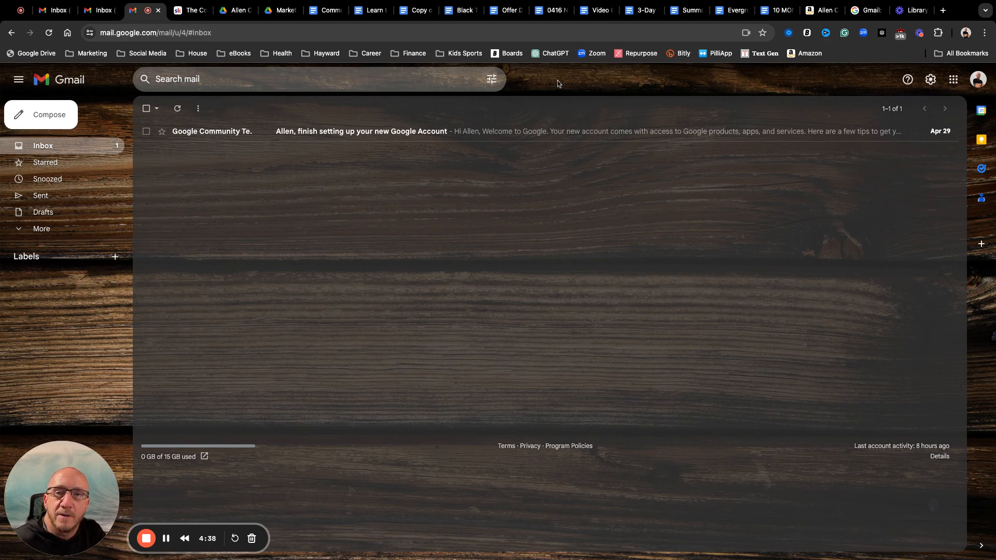
mouse_move(537, 79)
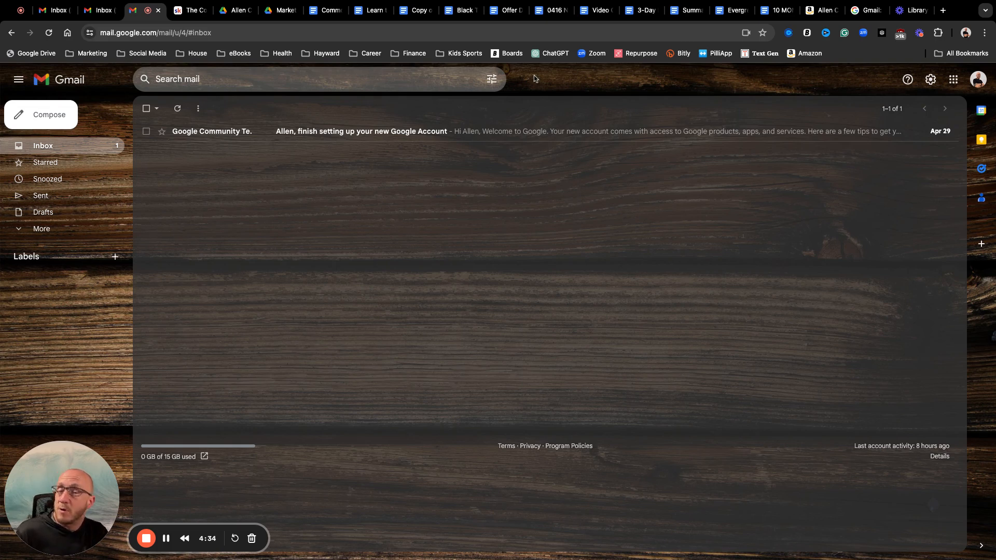
mouse_move(662, 90)
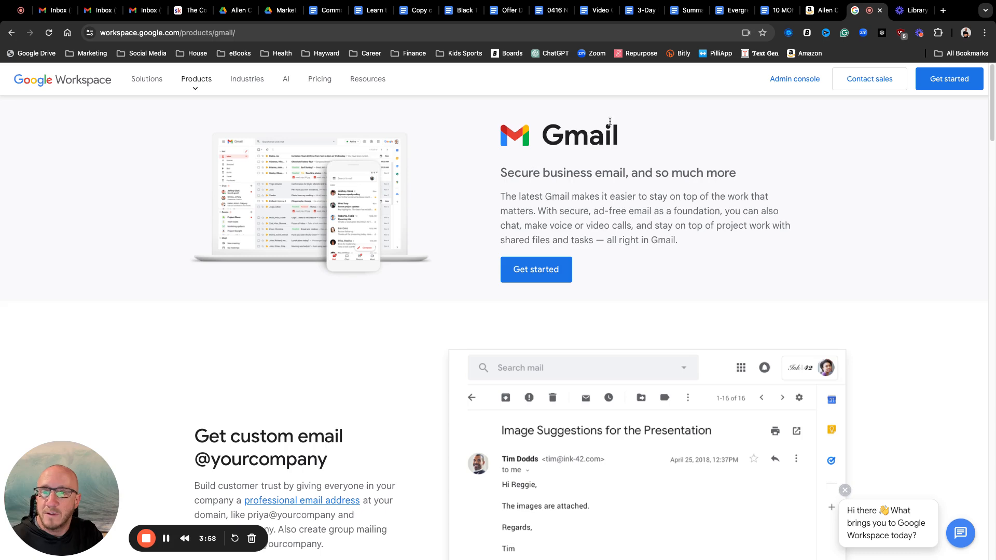
Return to the Gmail inbox and launch Google Drive from the Google apps grid
left_click(143, 10)
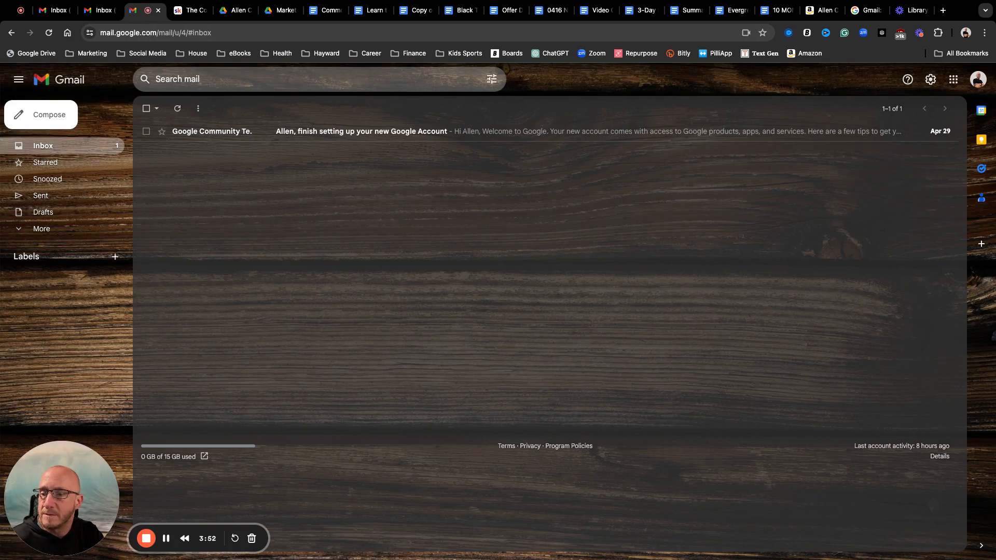
mouse_move(931, 80)
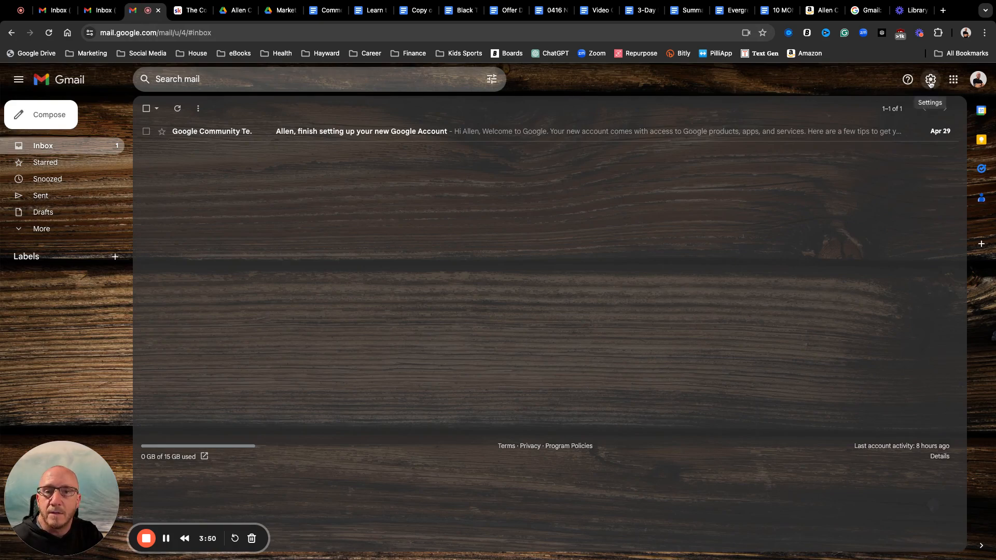
left_click(953, 80)
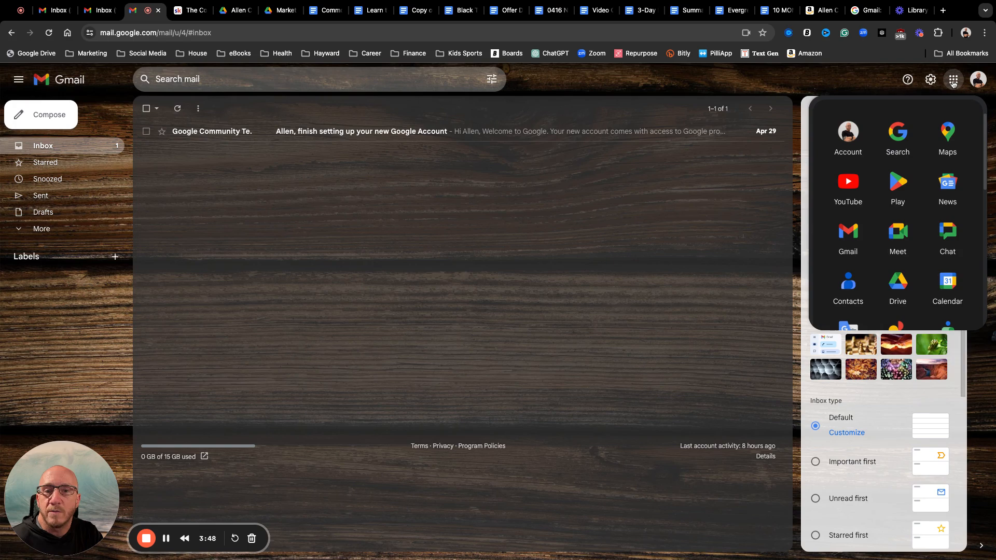
mouse_move(953, 78)
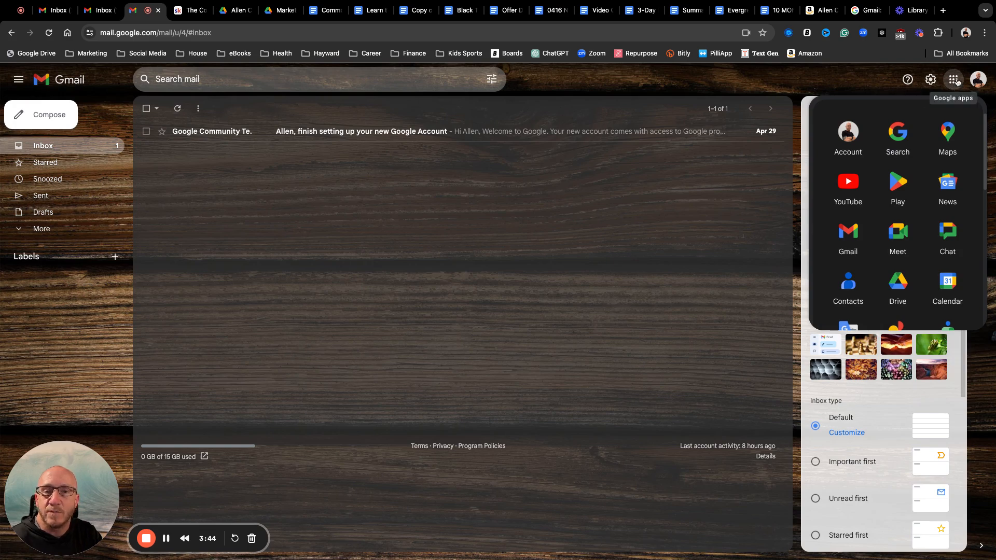
mouse_move(897, 286)
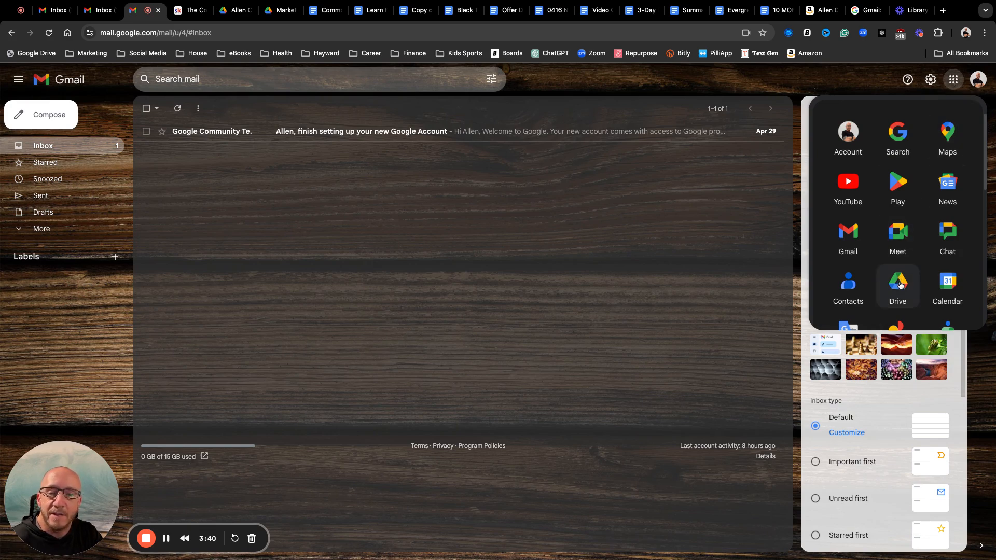
left_click(897, 286)
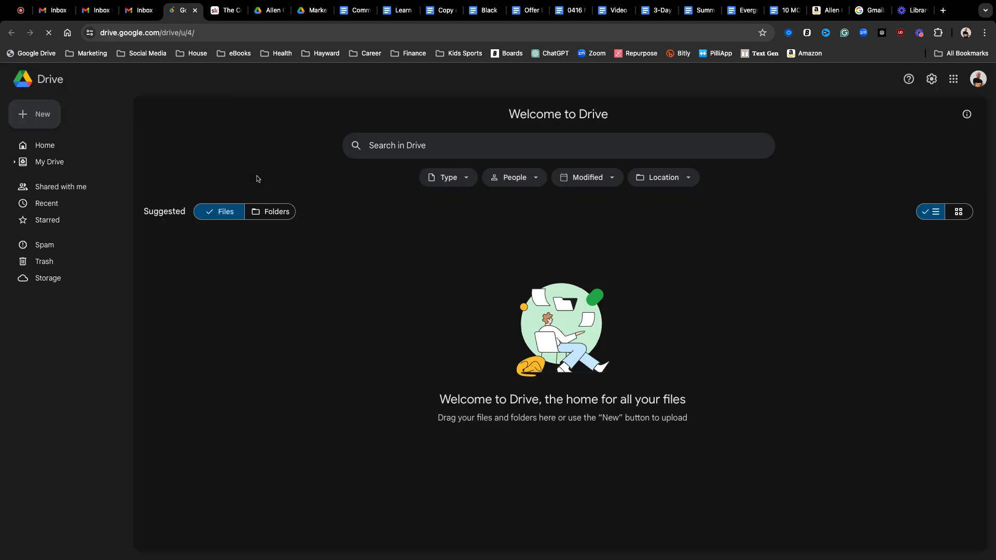
left_click(44, 145)
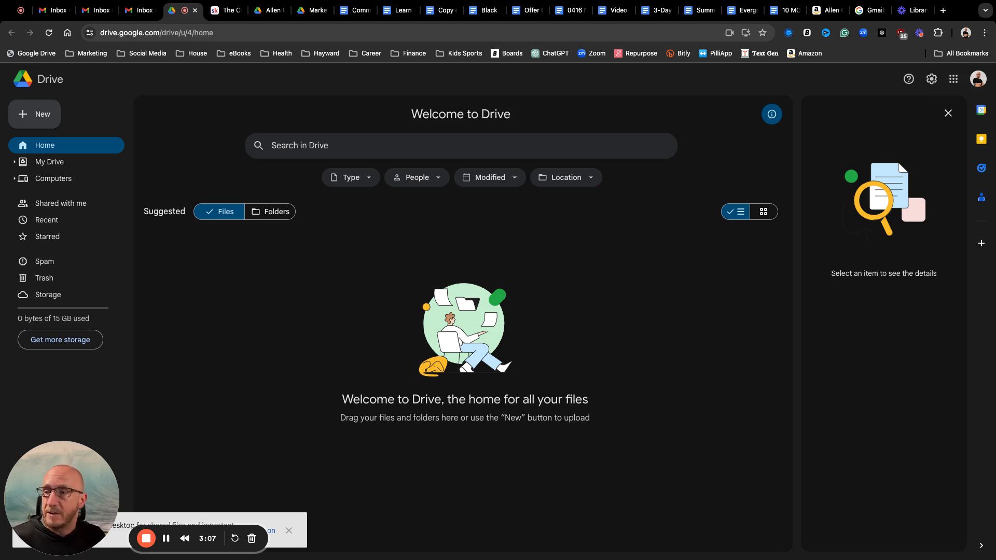
mouse_move(194, 82)
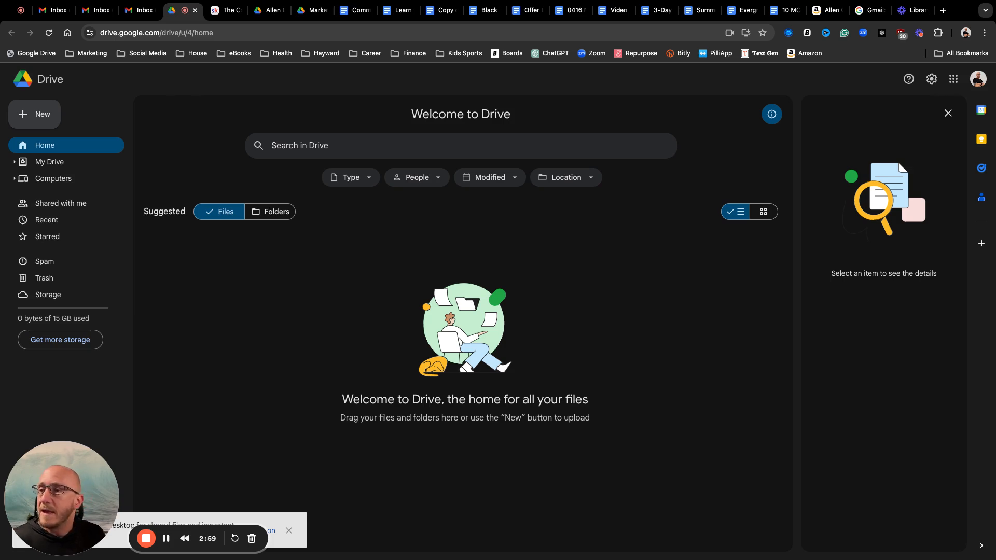
mouse_move(269, 241)
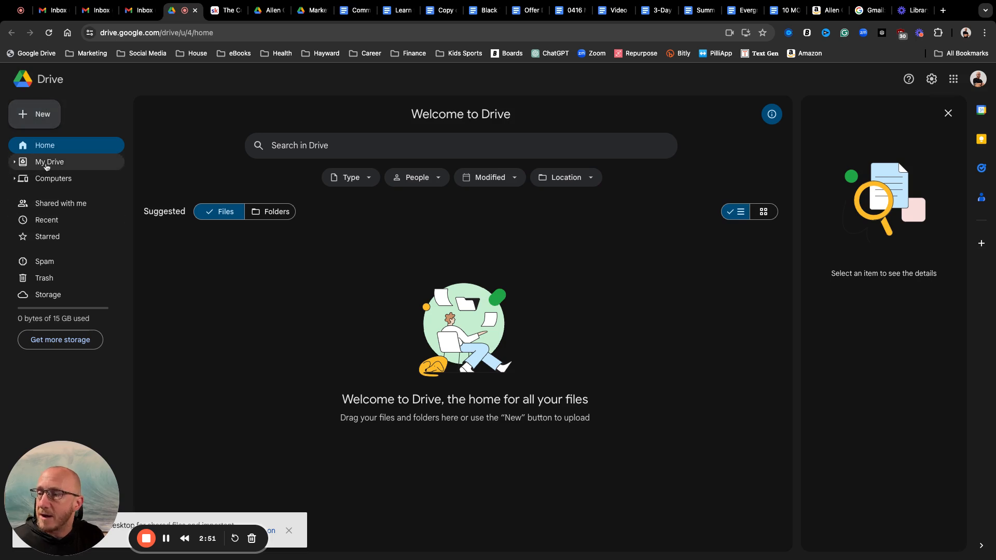
View My Drive, holding only TT Backup, then the empty Shared with me page
left_click(49, 161)
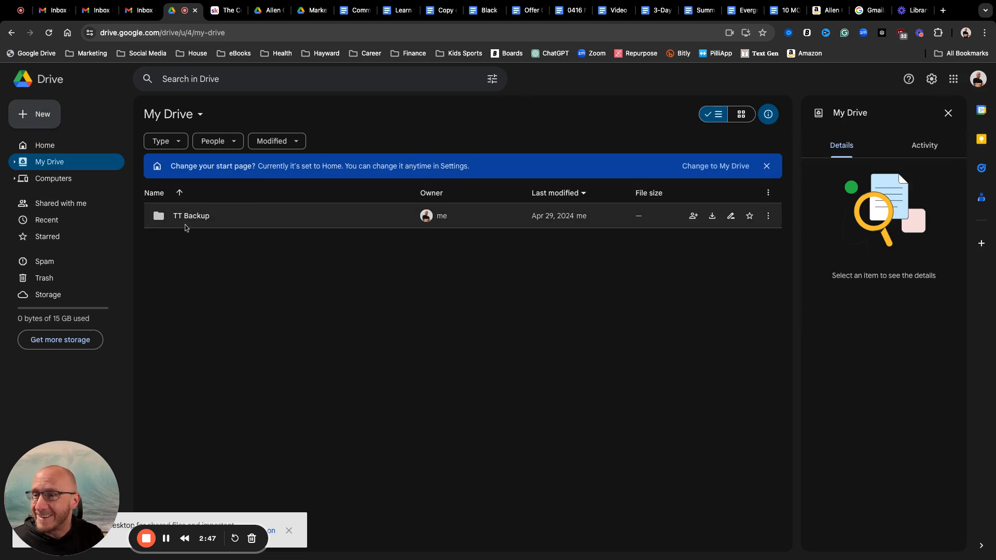
mouse_move(197, 225)
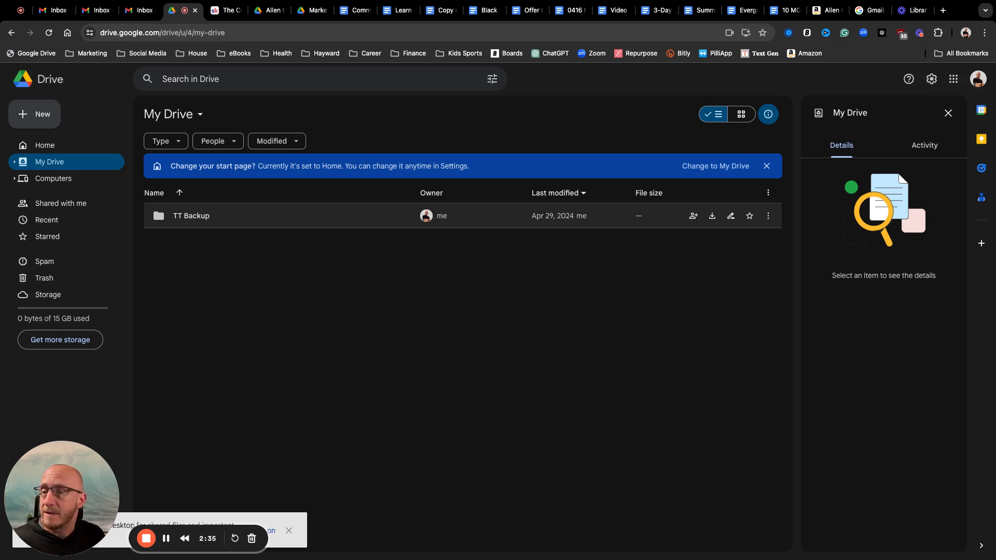
mouse_move(60, 204)
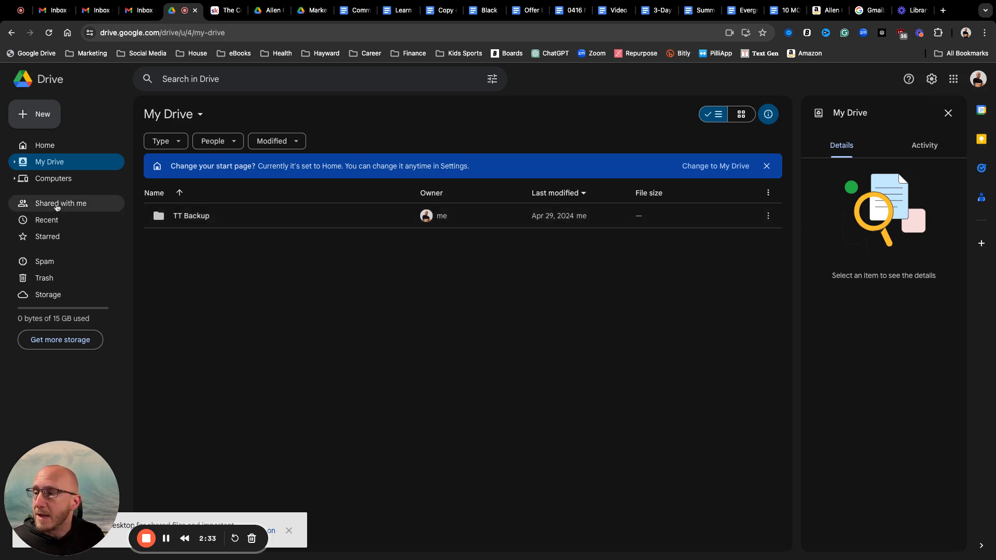
mouse_move(60, 203)
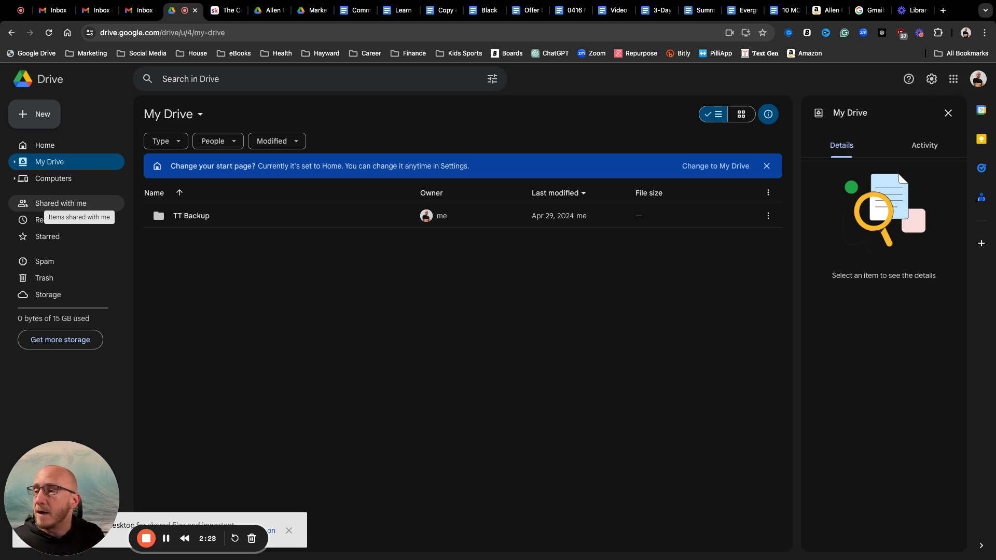
left_click(62, 203)
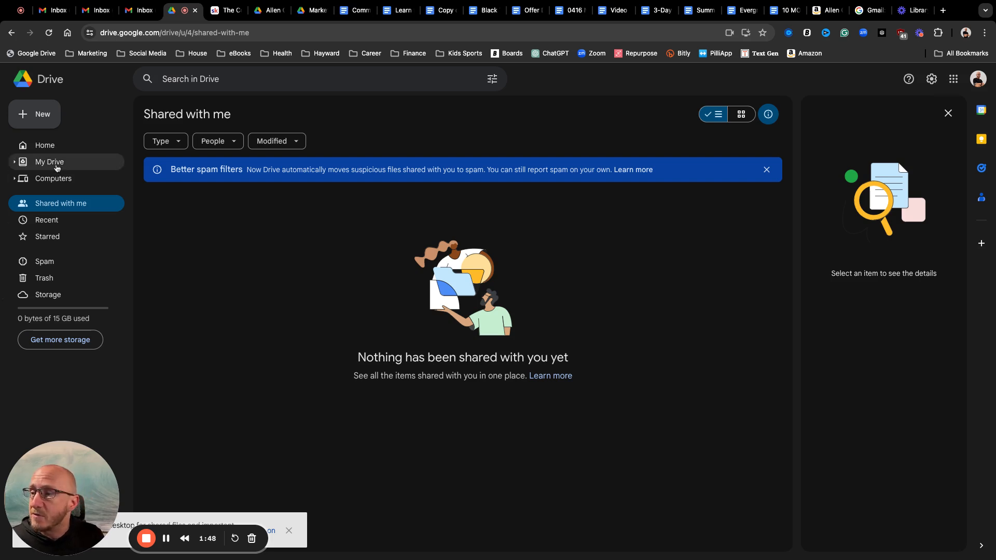
Go back to My Drive and review the New menu's create options without choosing one
left_click(48, 161)
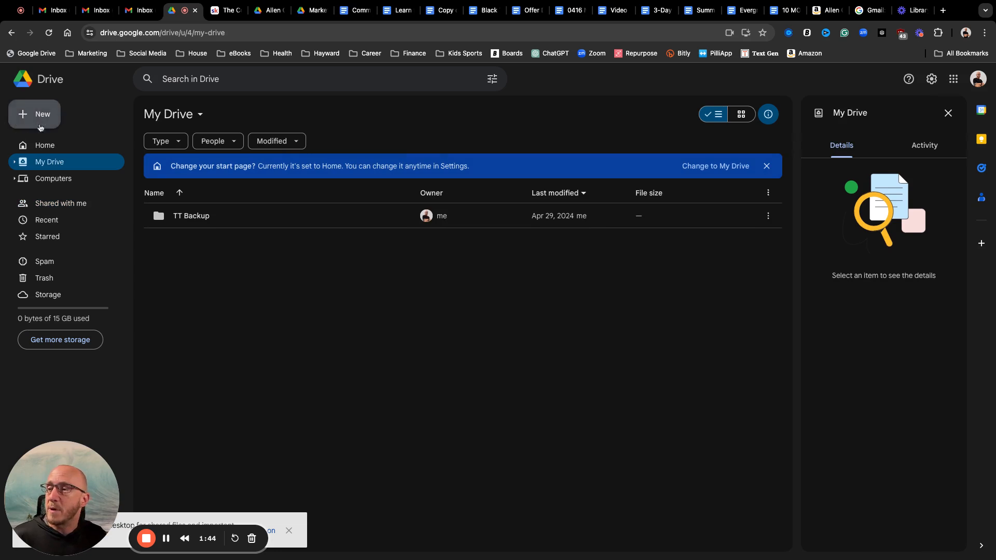
left_click(34, 114)
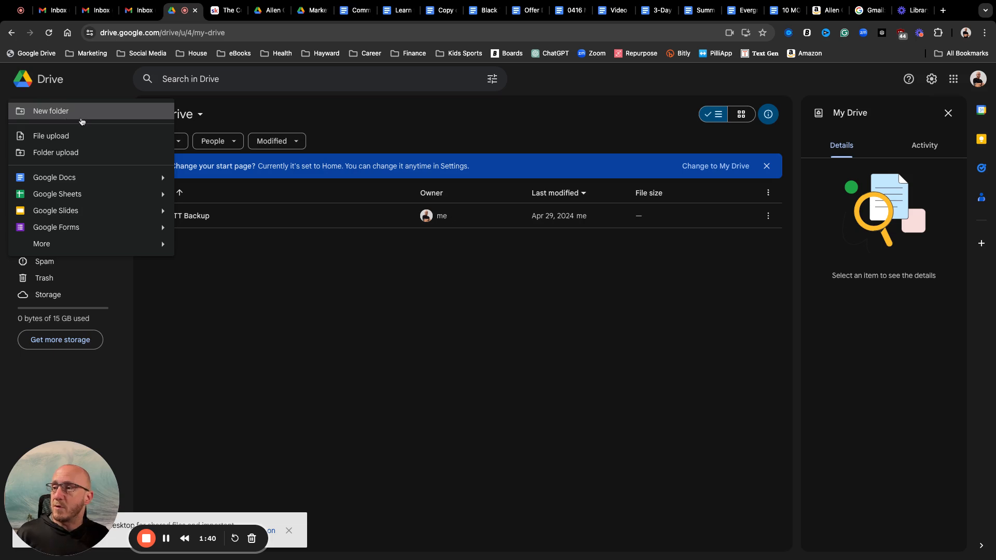
mouse_move(51, 136)
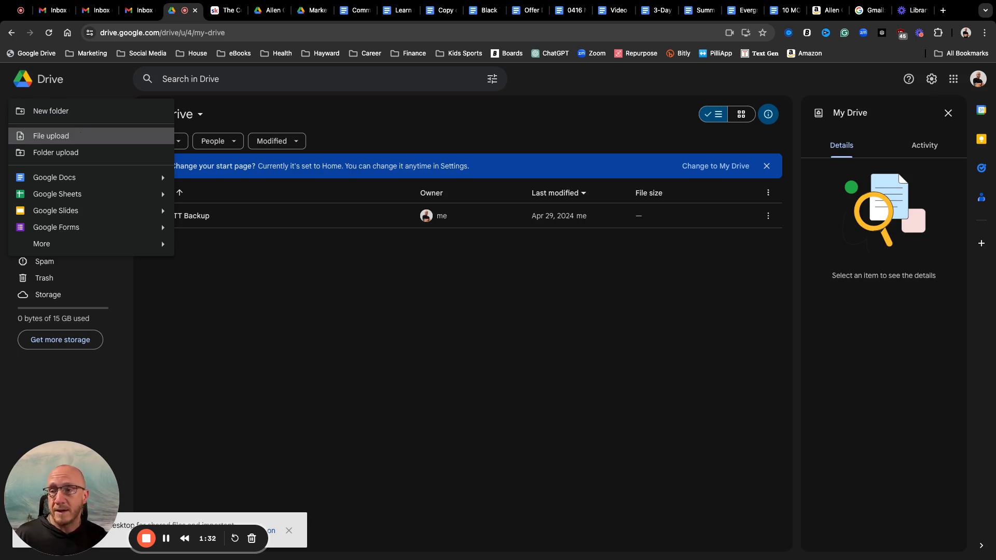
mouse_move(74, 181)
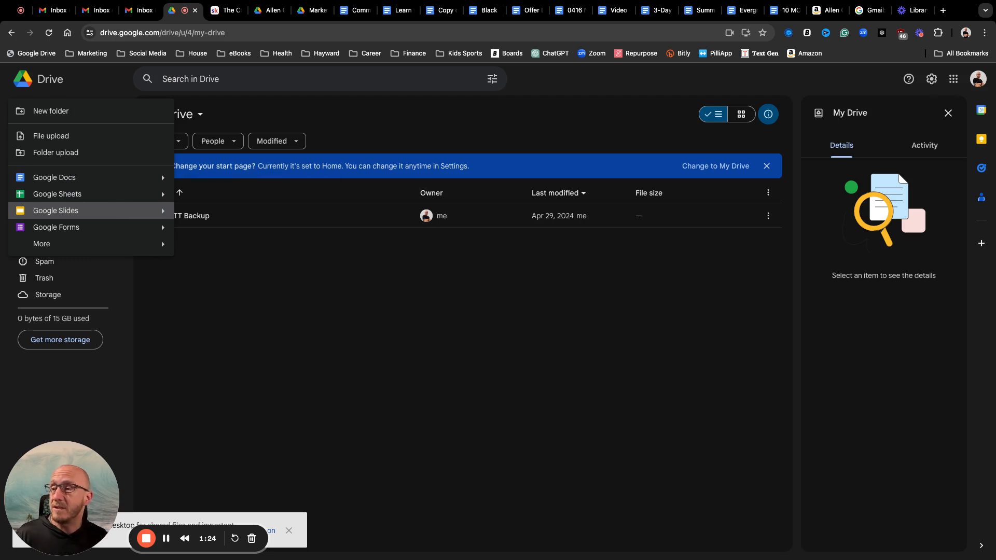
mouse_move(113, 230)
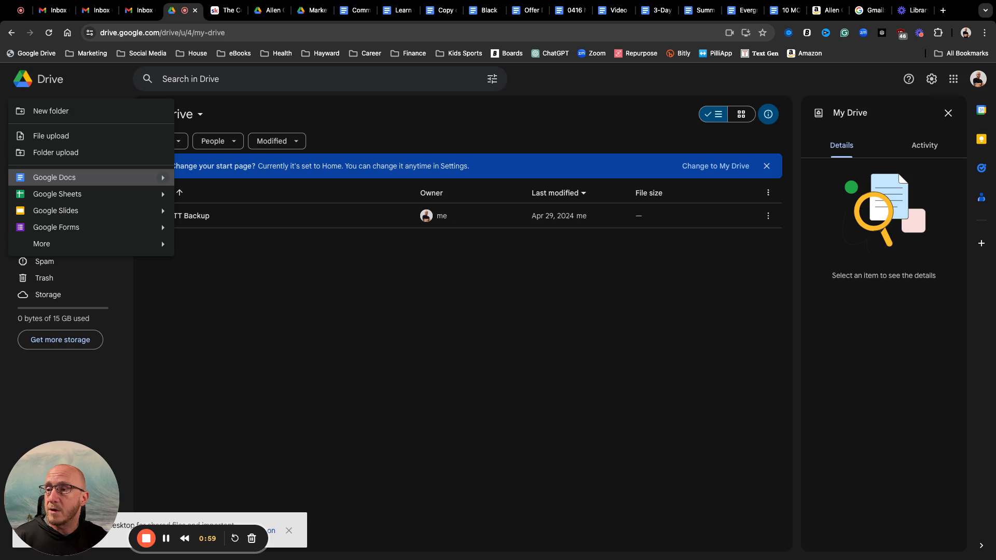
left_click(314, 119)
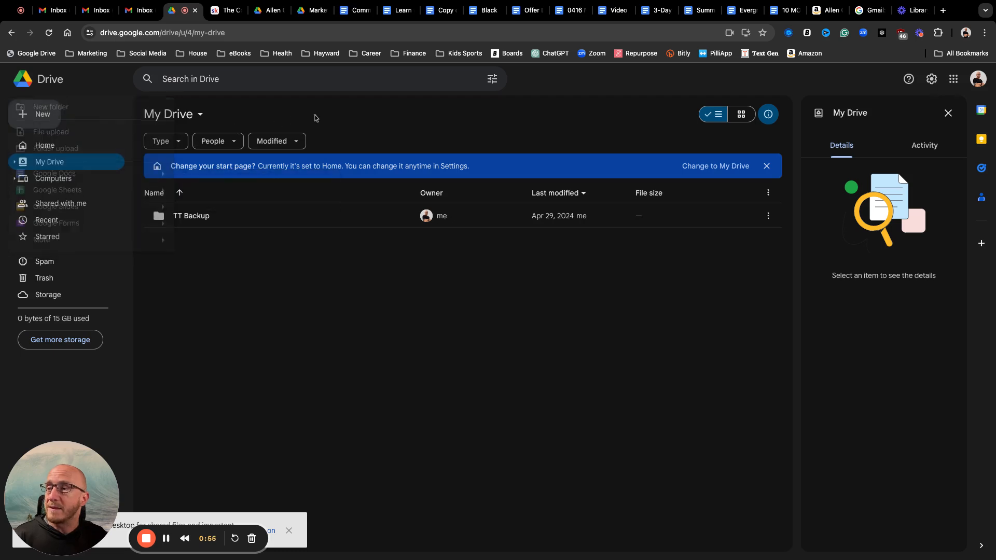
Create a new 'Content' folder in My Drive alongside TT Backup
left_click(34, 114)
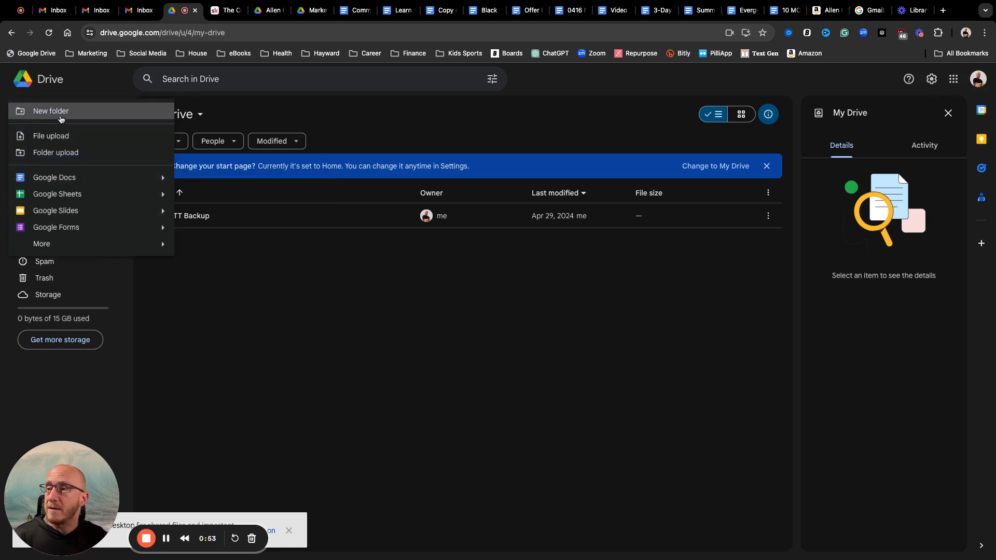
left_click(50, 111)
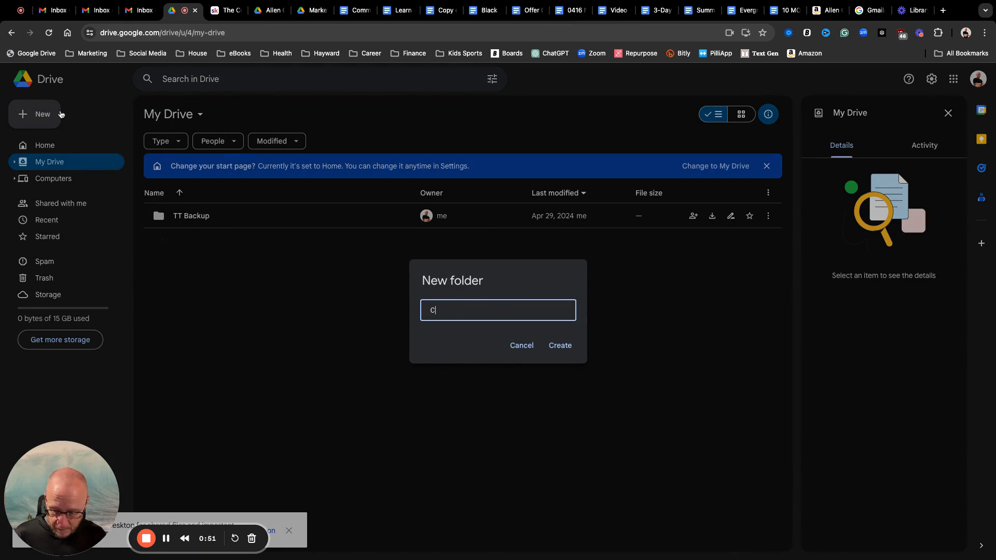
left_click(558, 345)
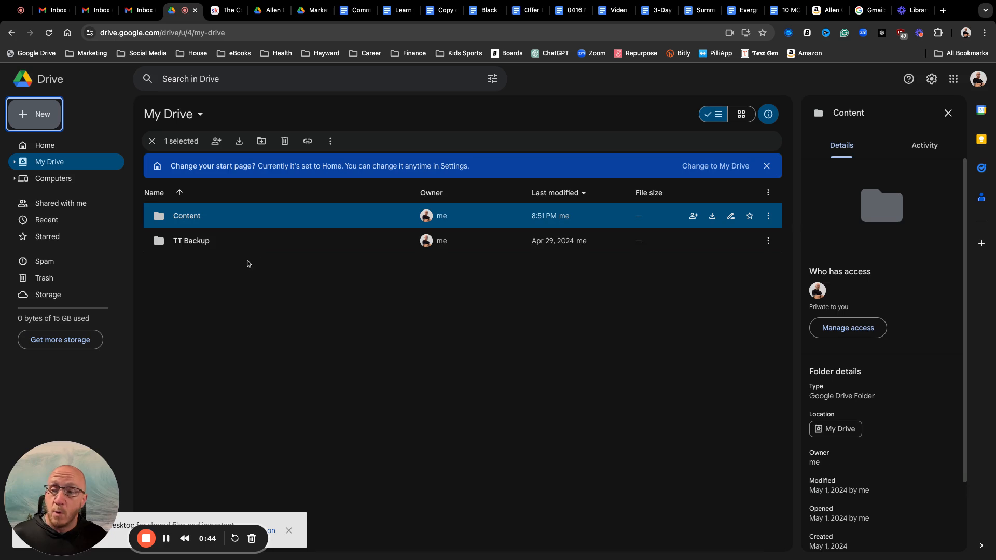
left_click(191, 241)
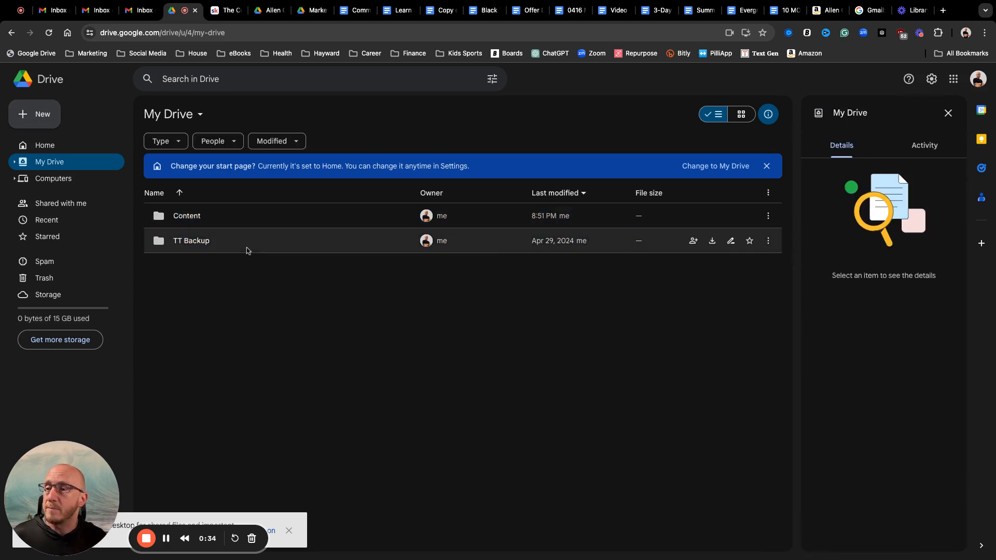
Open the Content folder and create a blank Google Docs document inside it
left_click(191, 240)
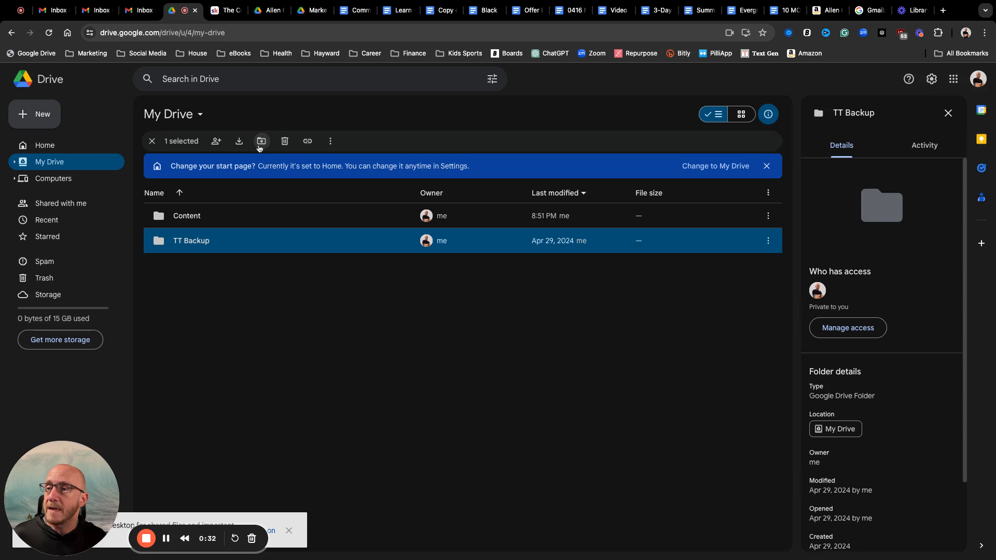
mouse_move(260, 141)
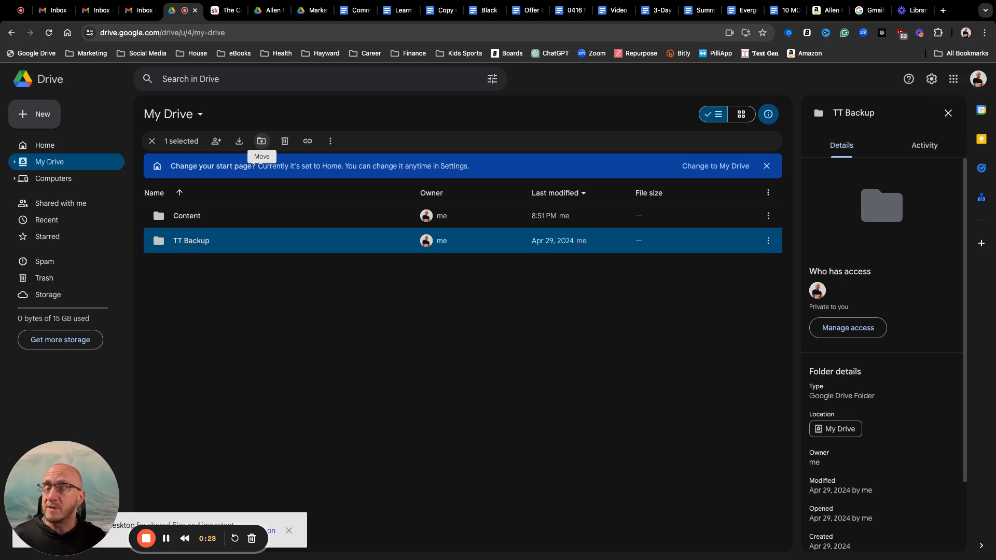
mouse_move(284, 141)
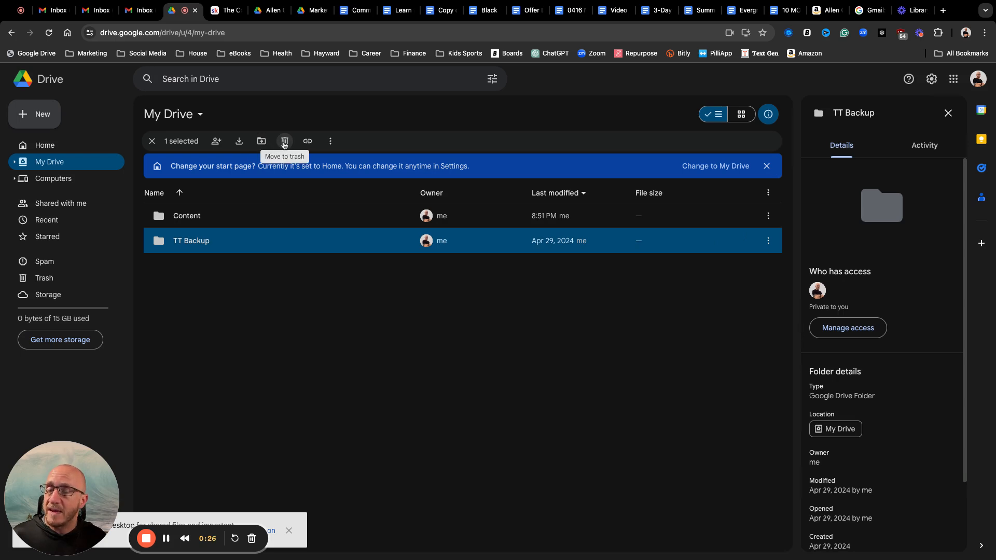
mouse_move(307, 141)
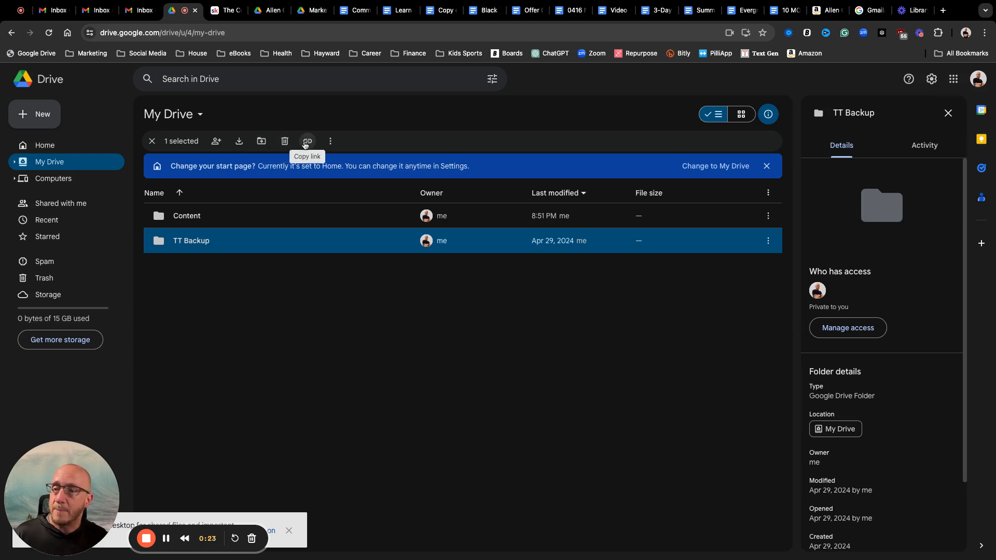
mouse_move(348, 204)
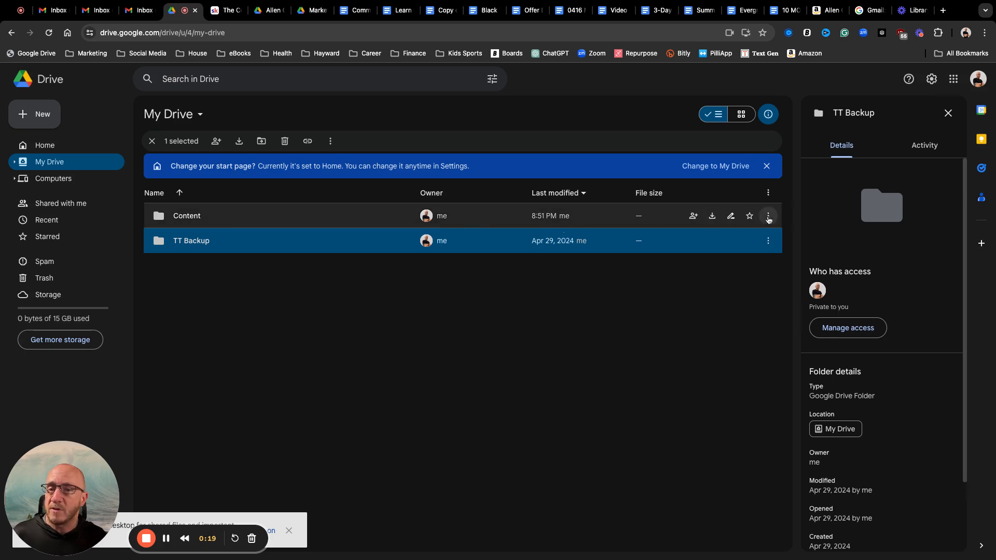
mouse_move(300, 232)
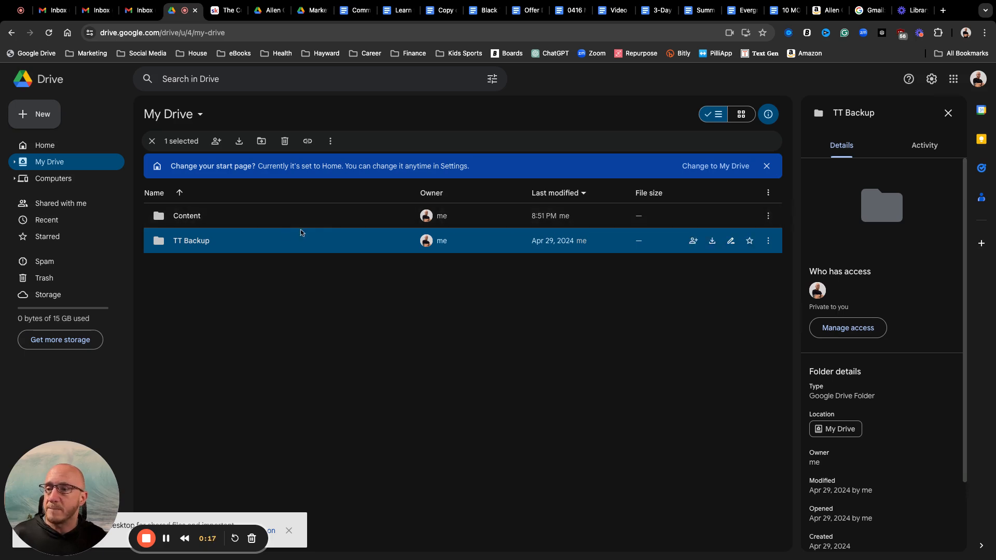
left_click(187, 216)
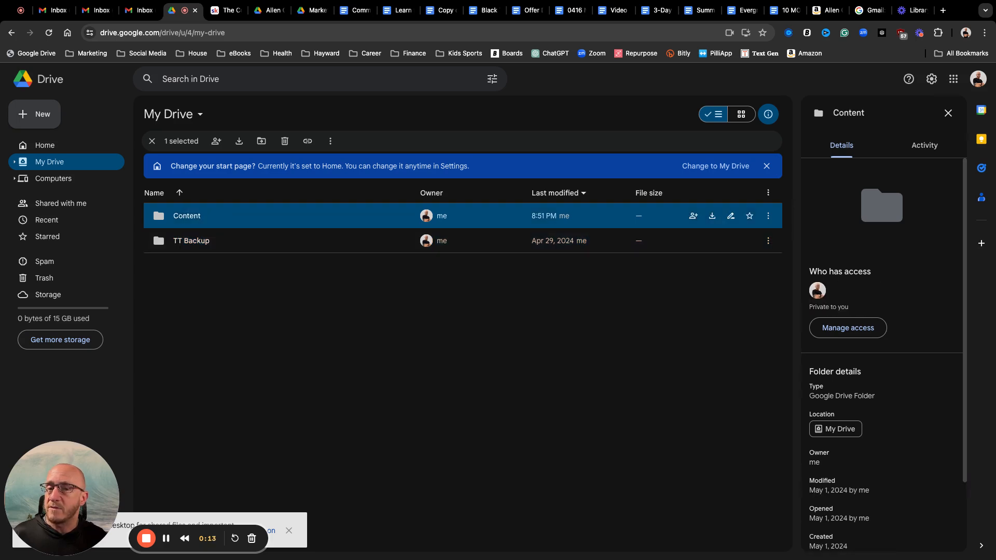
double_click(186, 215)
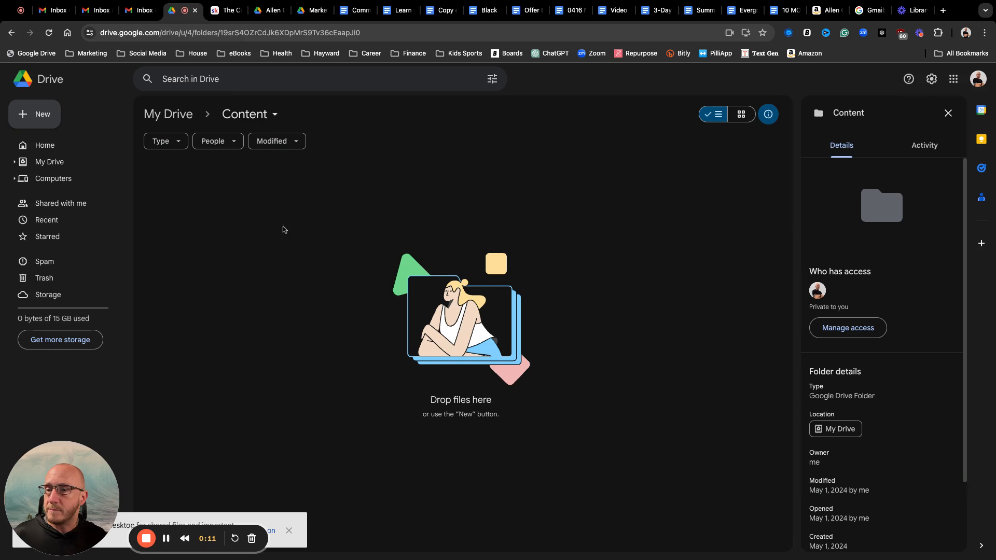
mouse_move(53, 126)
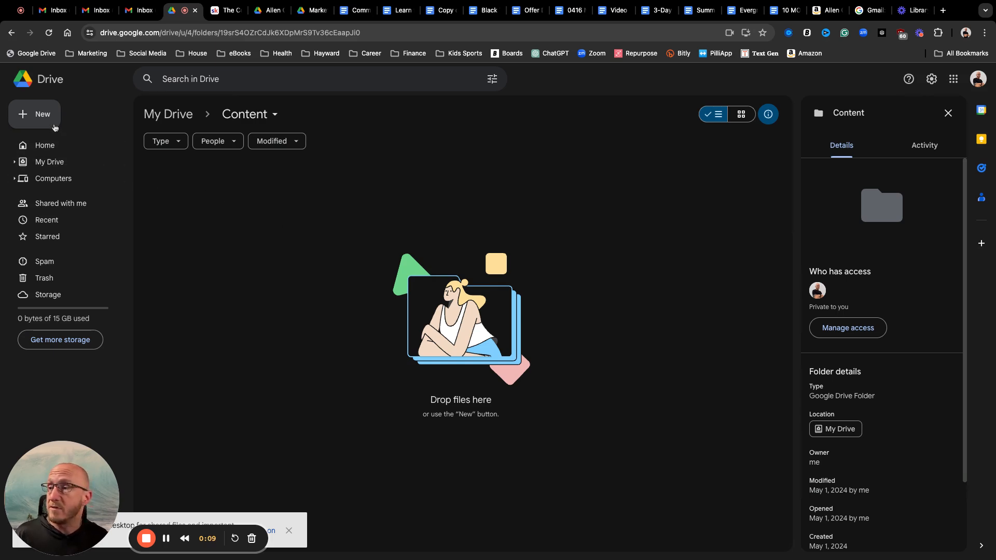
left_click(35, 114)
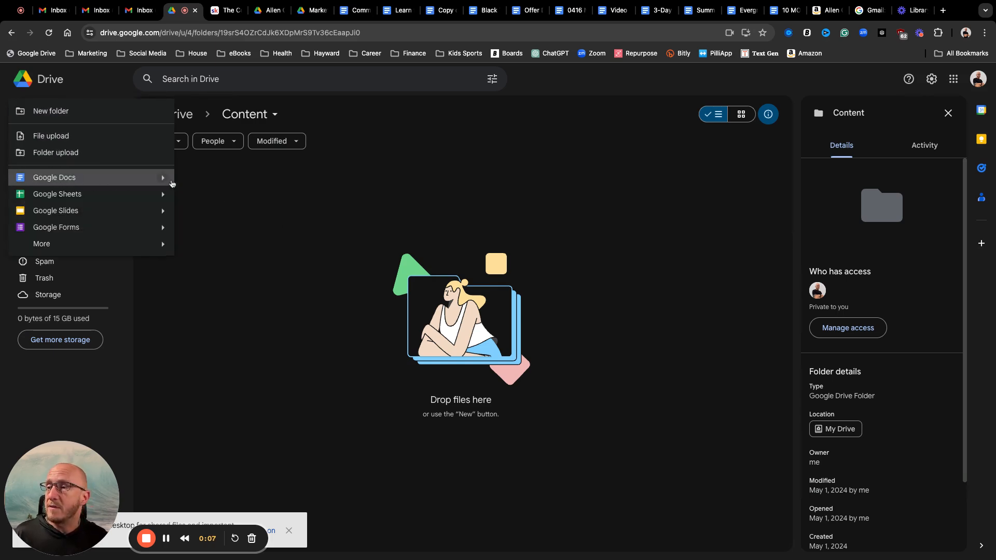
left_click(54, 177)
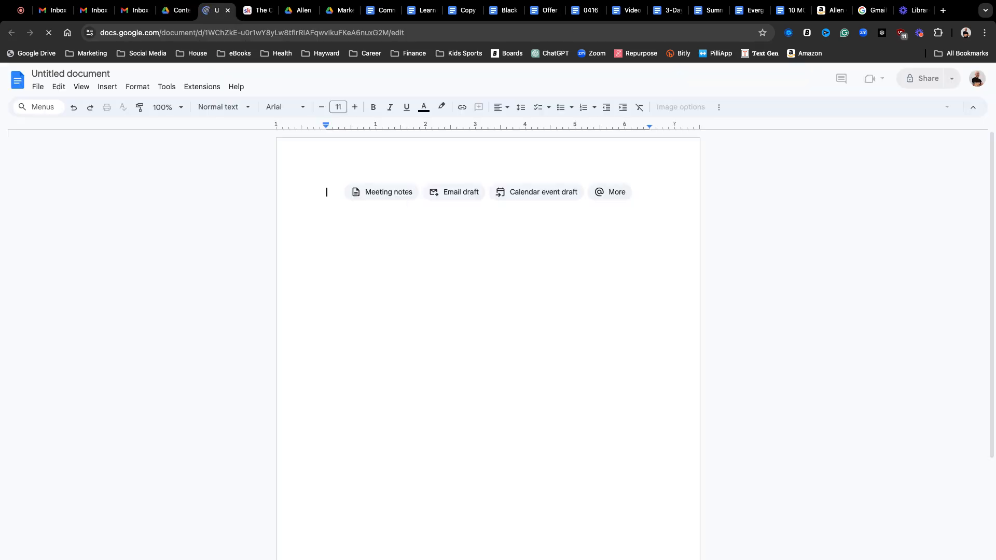
Type 'Test Doc' as the document's first line
type("Test D")
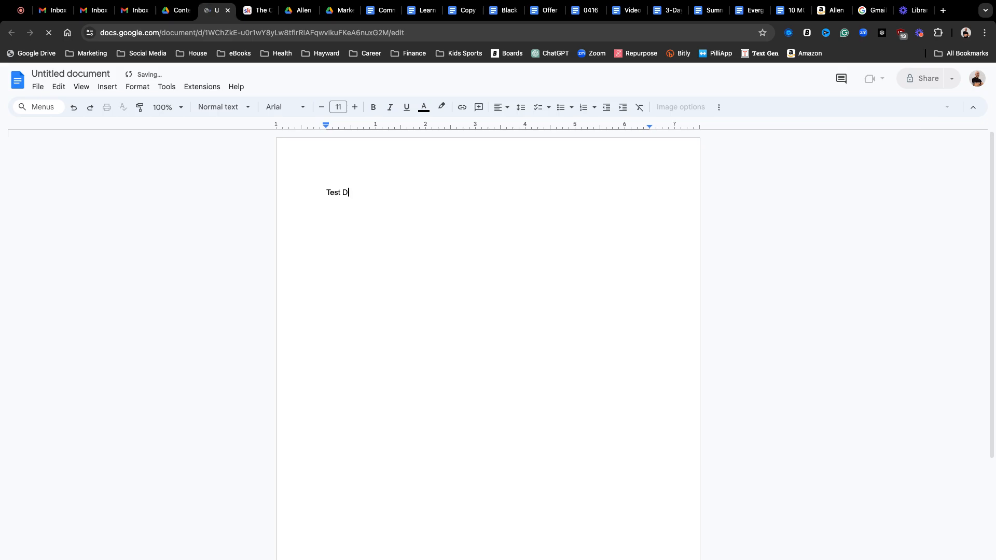
type("oc")
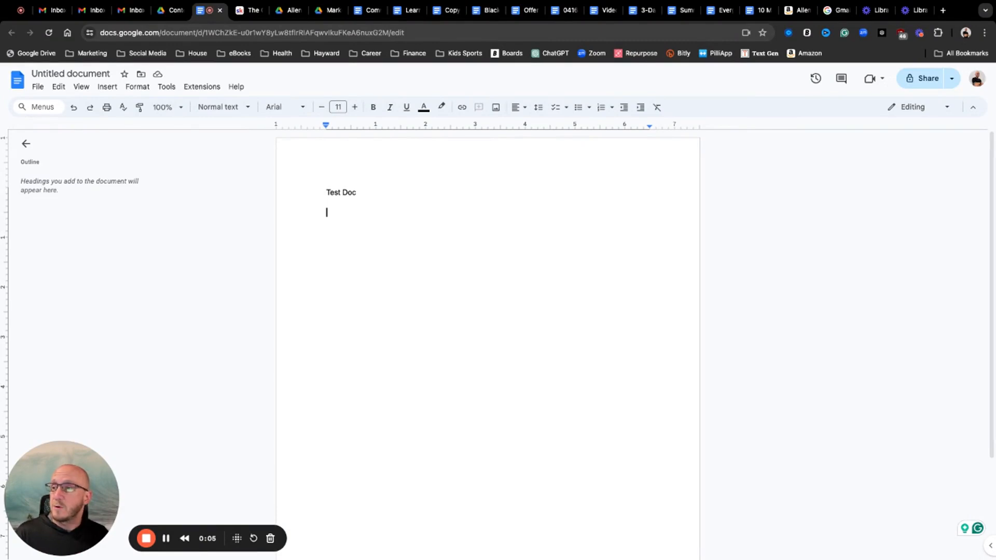
mouse_move(147, 155)
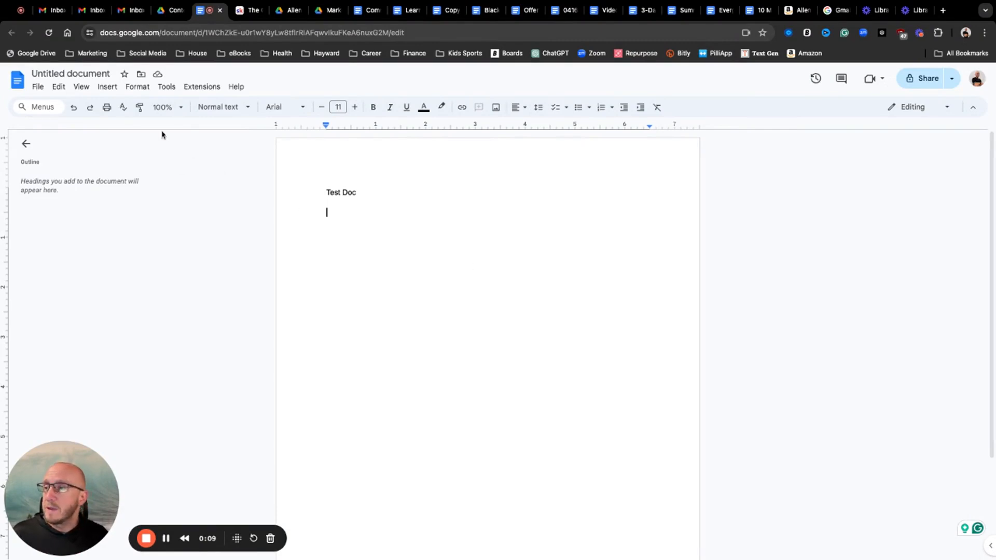
Set the untitled document's name to 'Test Doc' through the title field
left_click(71, 74)
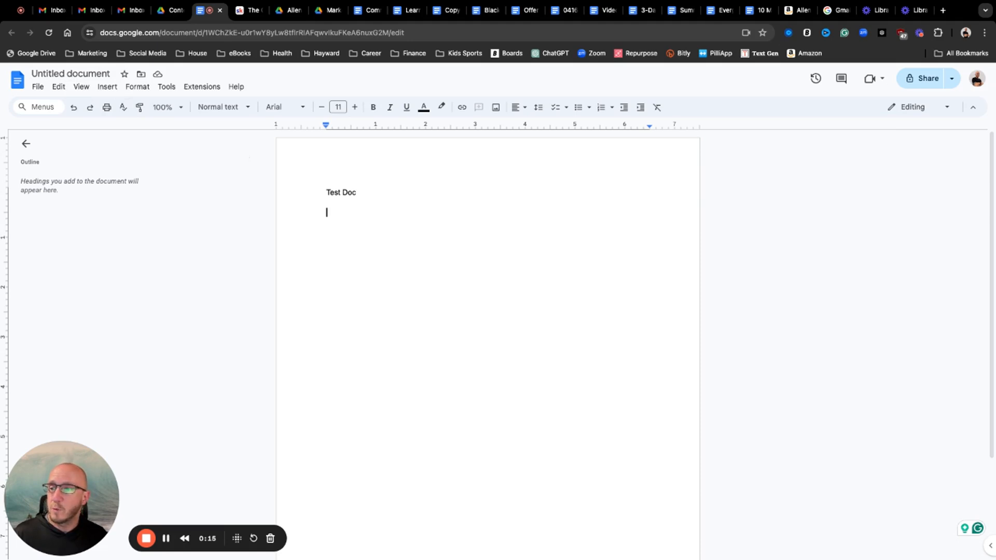
left_click(70, 73)
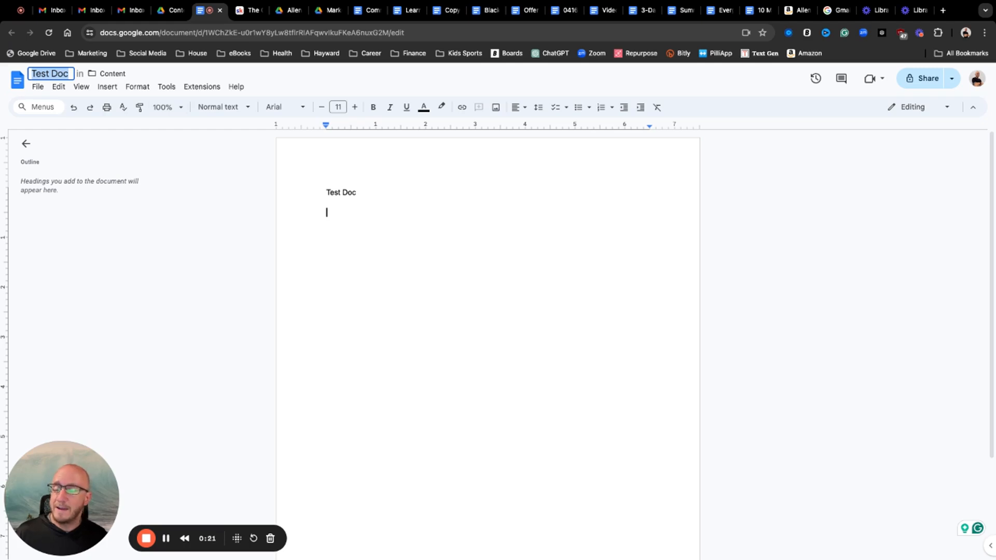
mouse_move(199, 196)
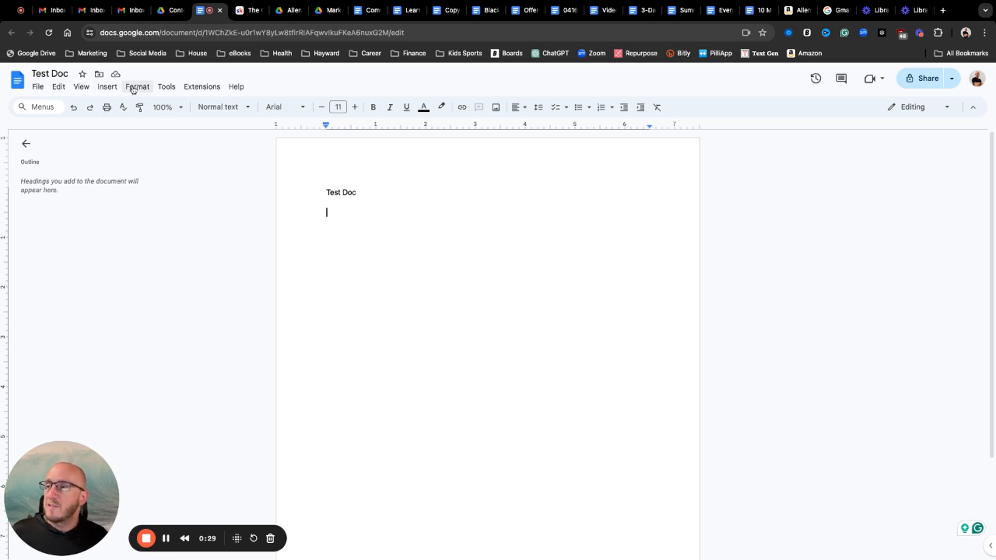
Browse the Insert, Format, Tools and Help menus, then close the Test Doc tab
left_click(107, 87)
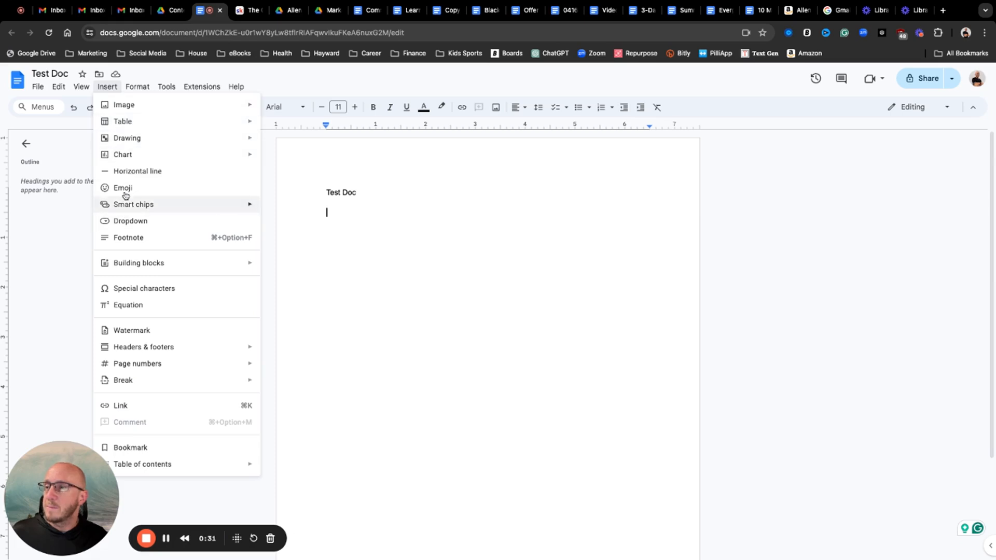
left_click(136, 87)
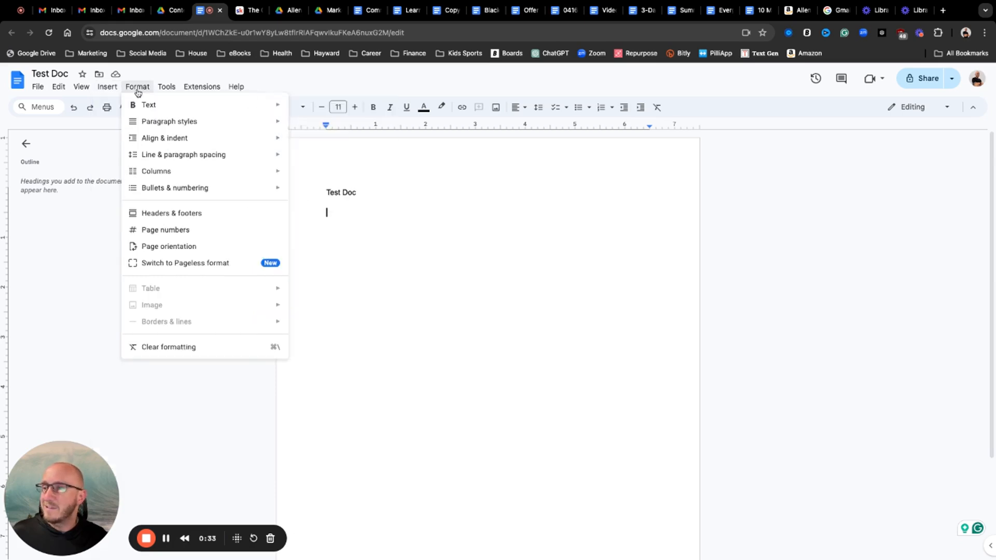
left_click(166, 87)
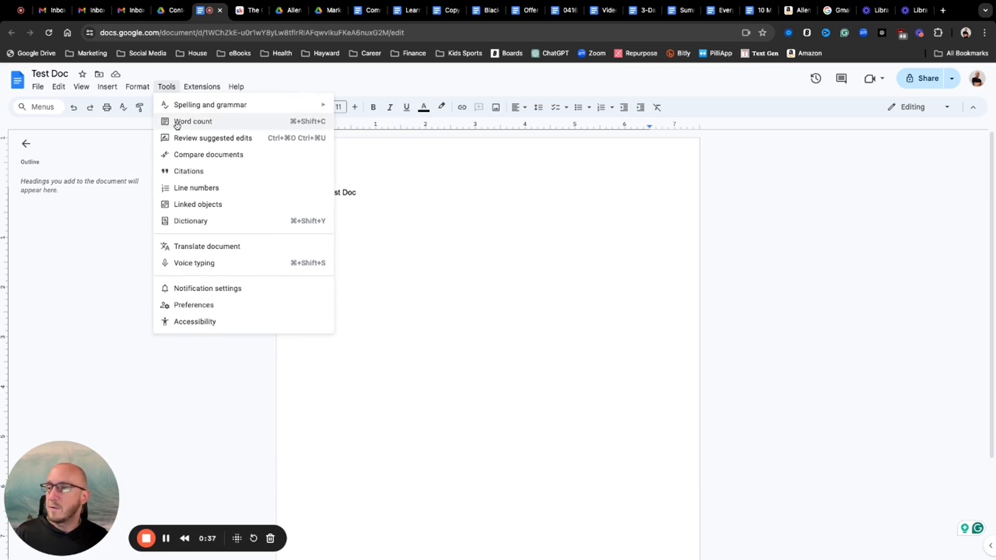
left_click(237, 88)
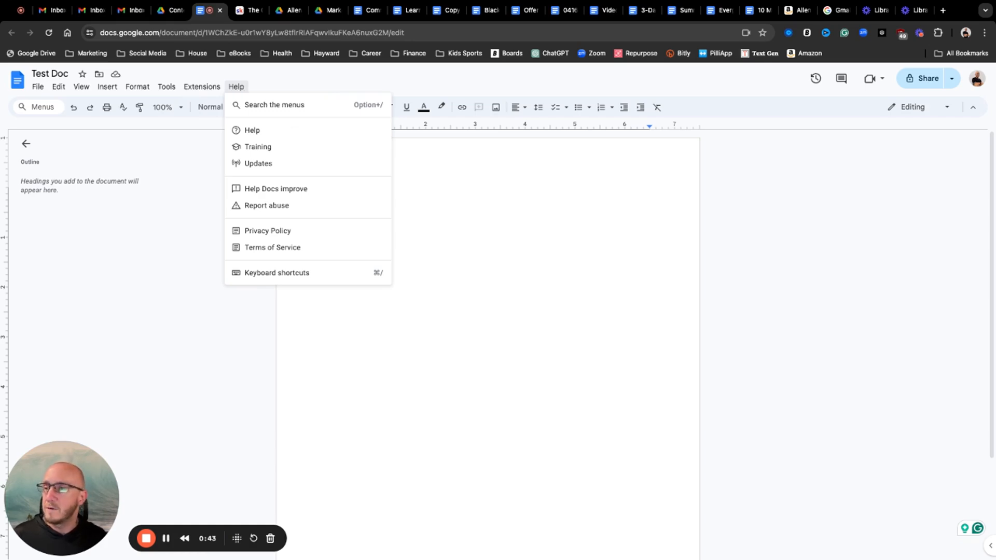
mouse_move(186, 174)
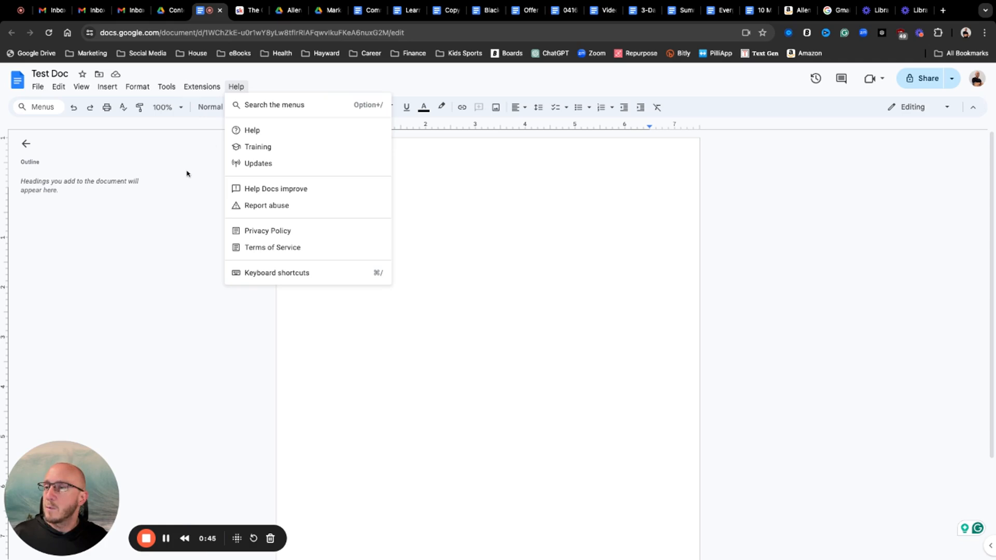
left_click(175, 132)
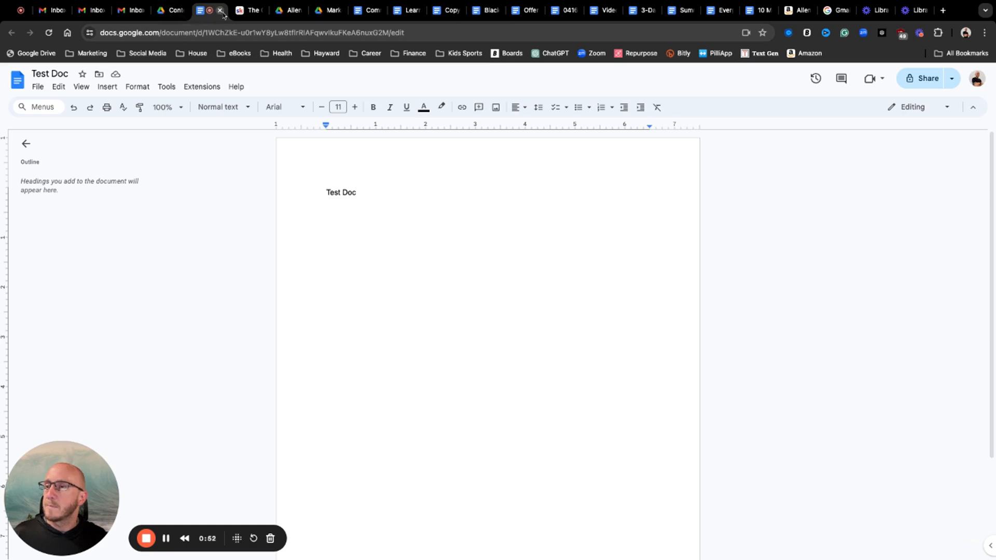
left_click(221, 10)
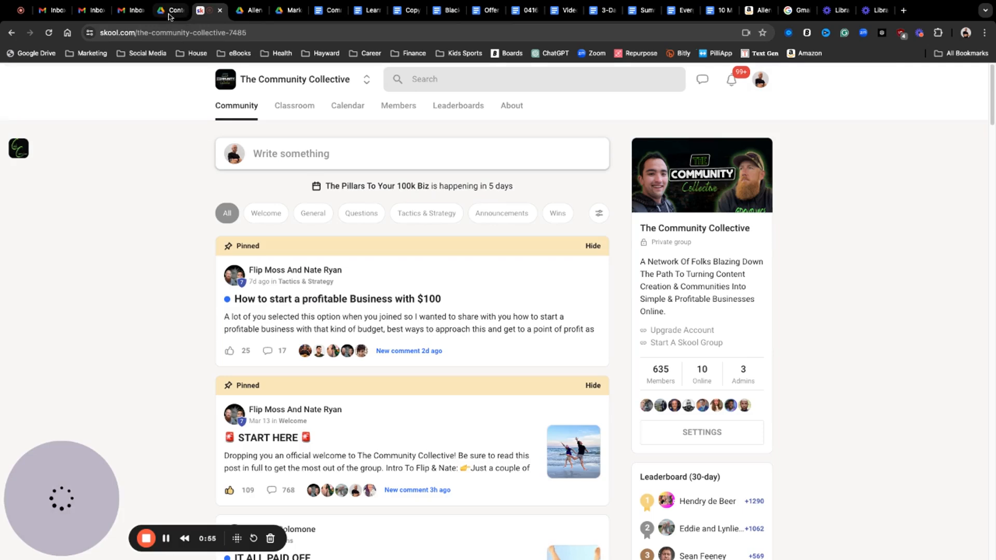
Reload the Drive Content folder and reopen Test Doc from it
left_click(168, 11)
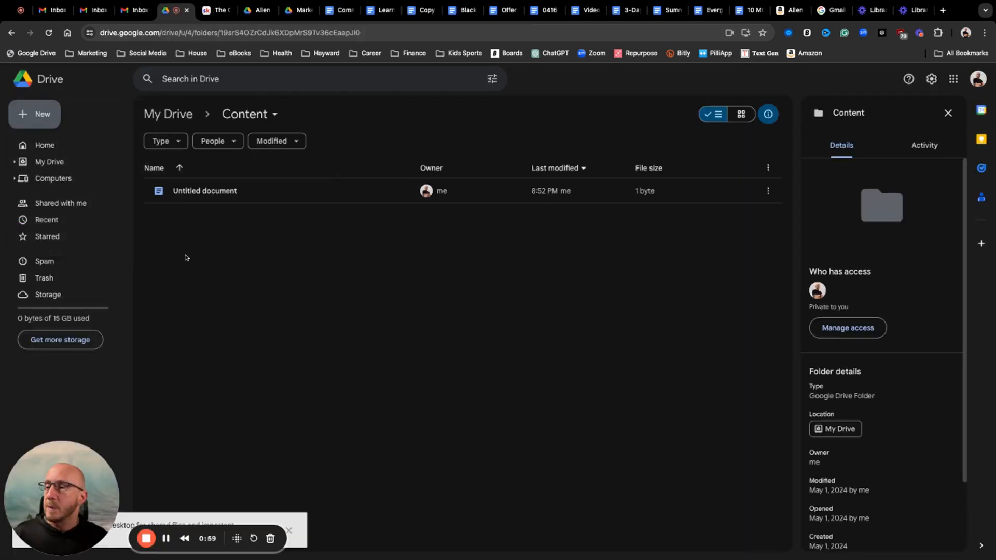
mouse_move(334, 271)
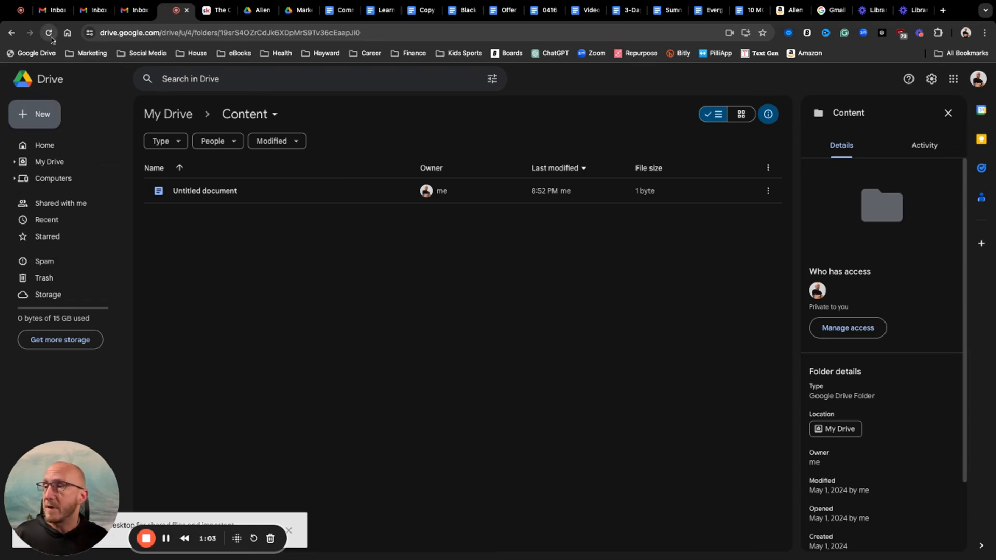
left_click(48, 33)
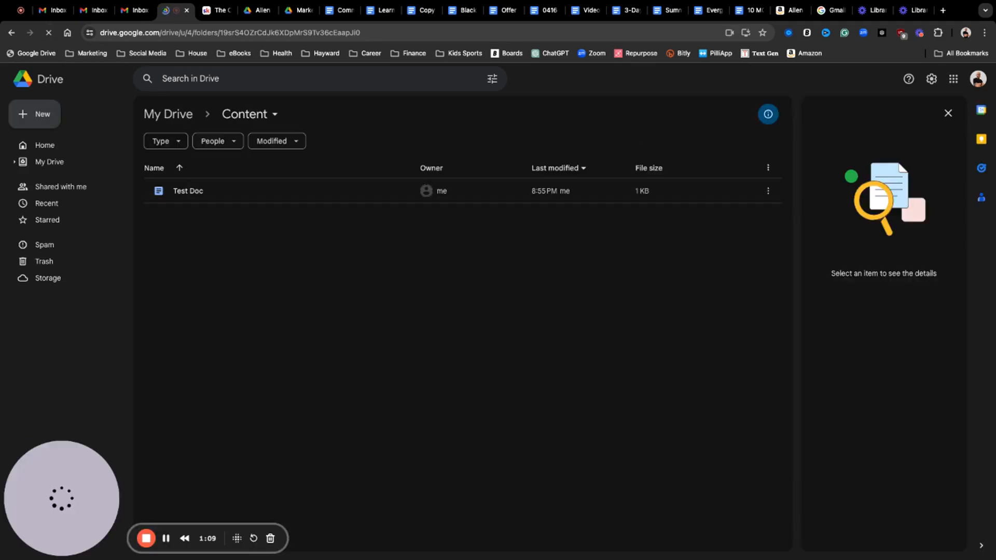
left_click(767, 114)
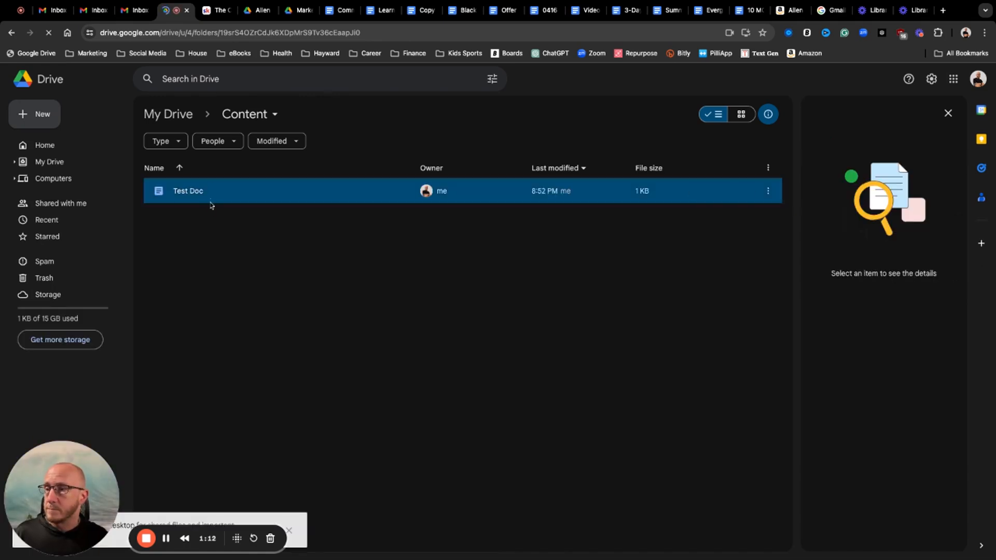
double_click(187, 191)
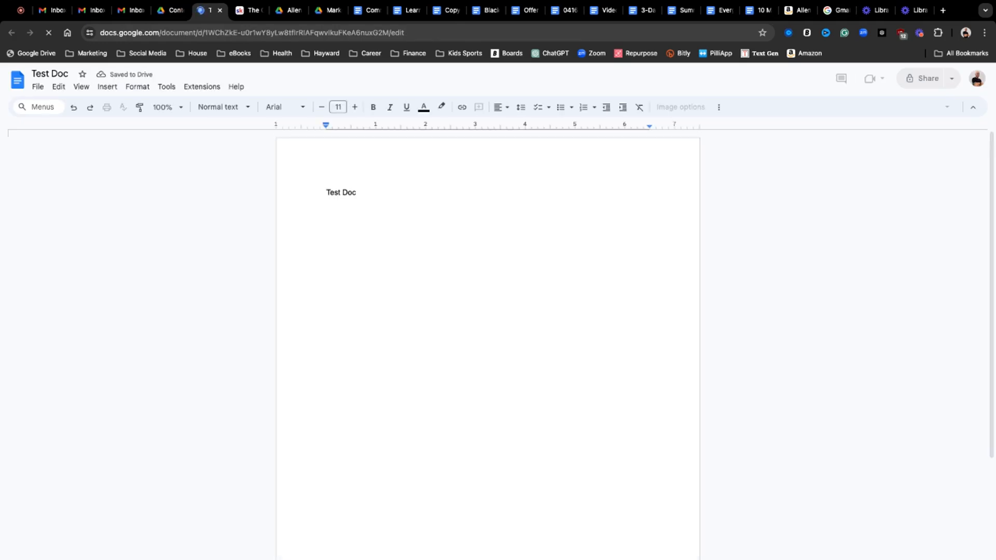
Focus Test Doc's body text and show the File menu options
left_click(326, 192)
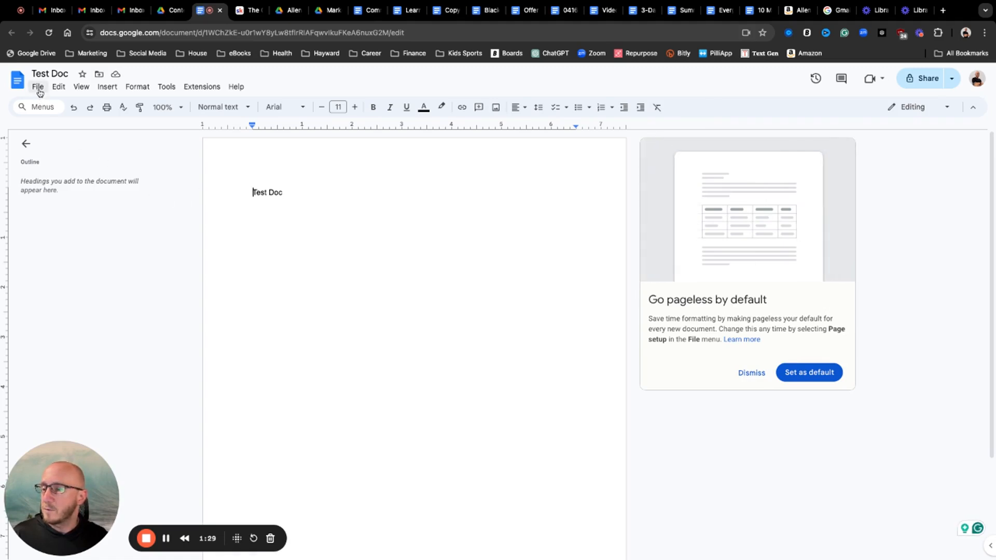
mouse_move(165, 538)
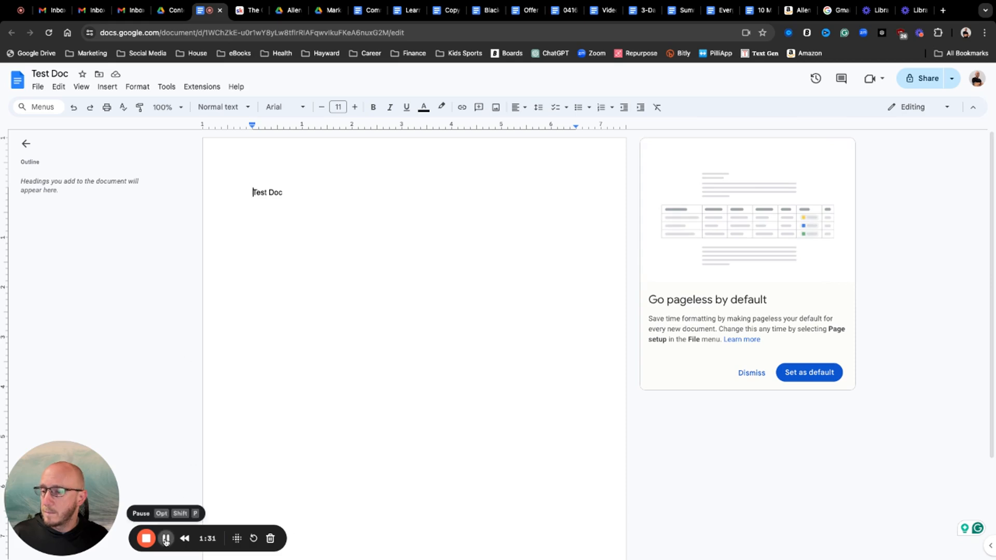
mouse_move(142, 371)
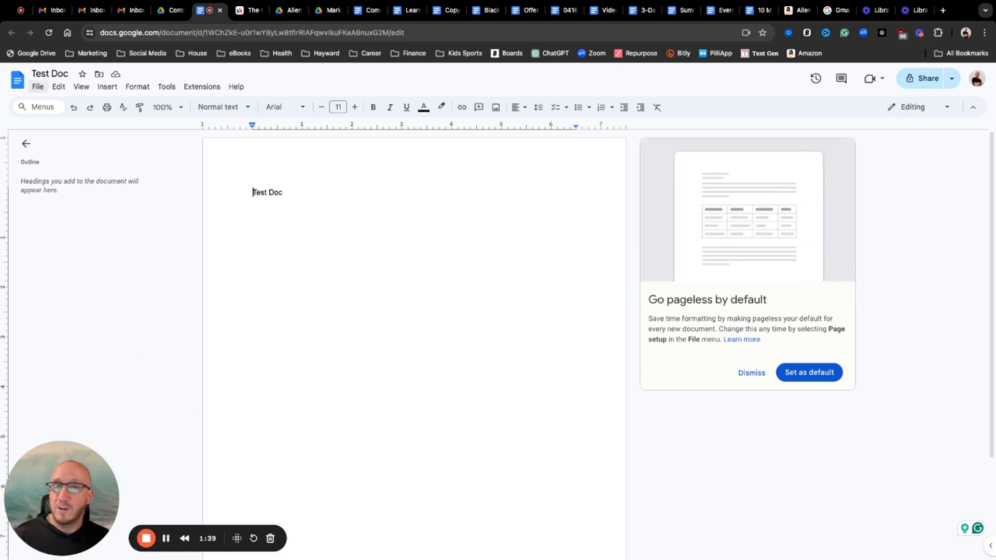
left_click(38, 86)
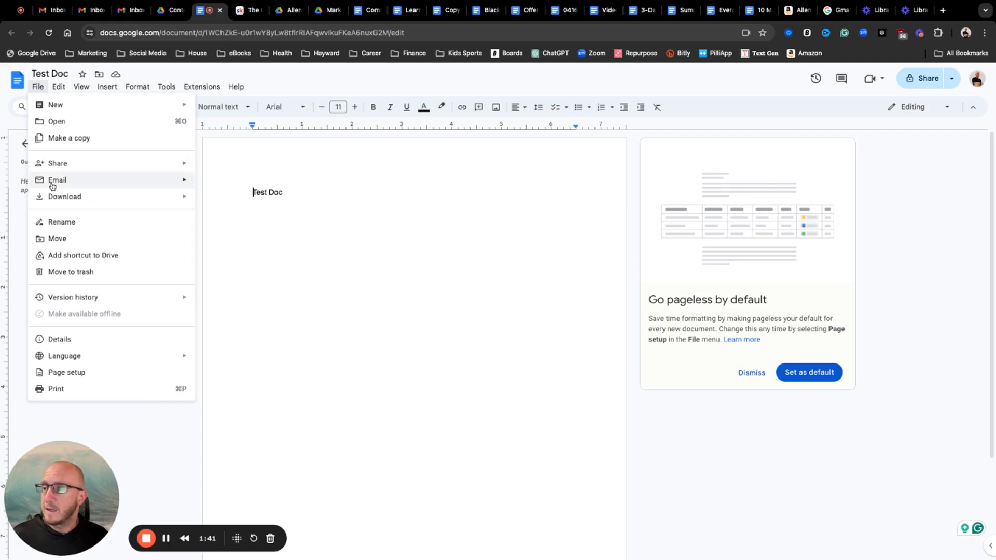
mouse_move(57, 164)
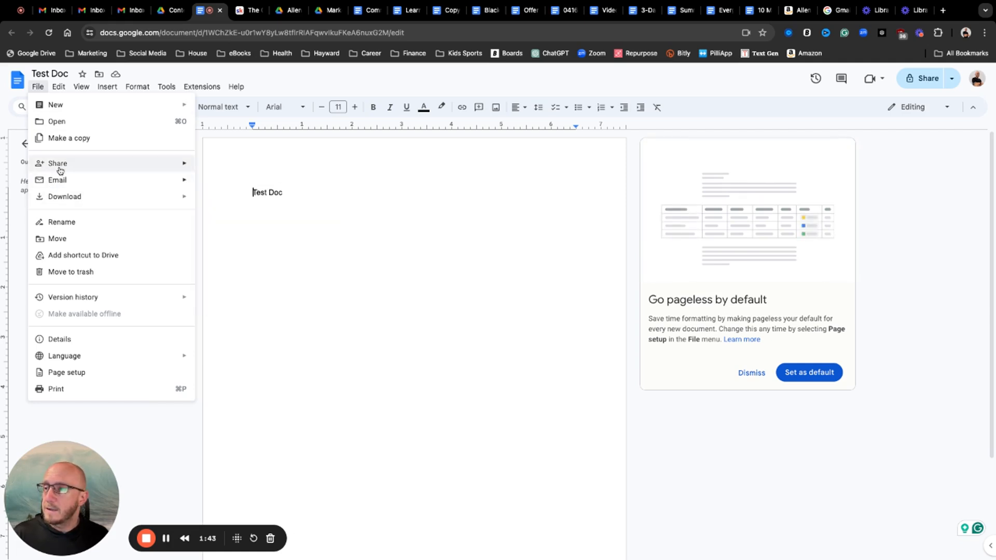
Review Test Doc's File menu sharing and download options, including Word, PDF, plain text and EPUB
left_click(65, 197)
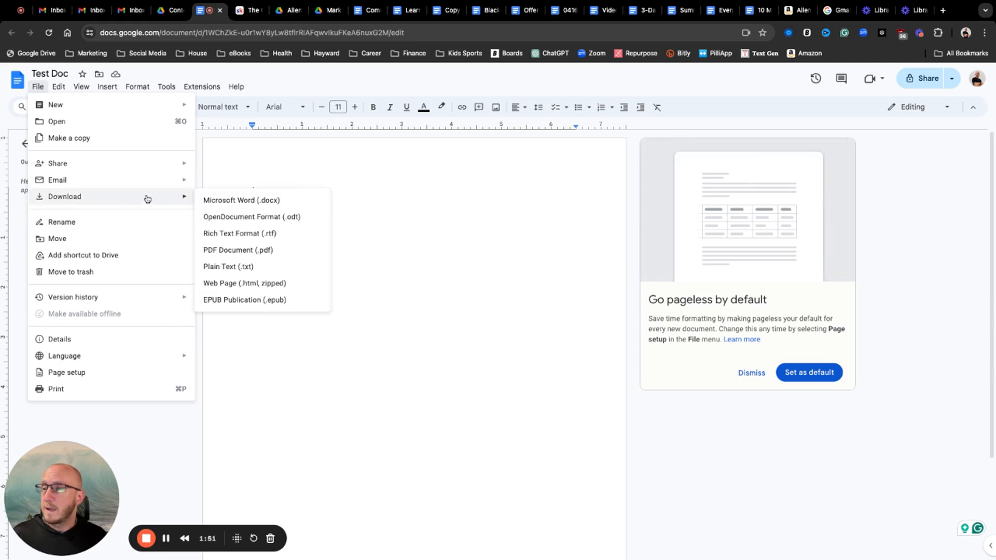
mouse_move(238, 249)
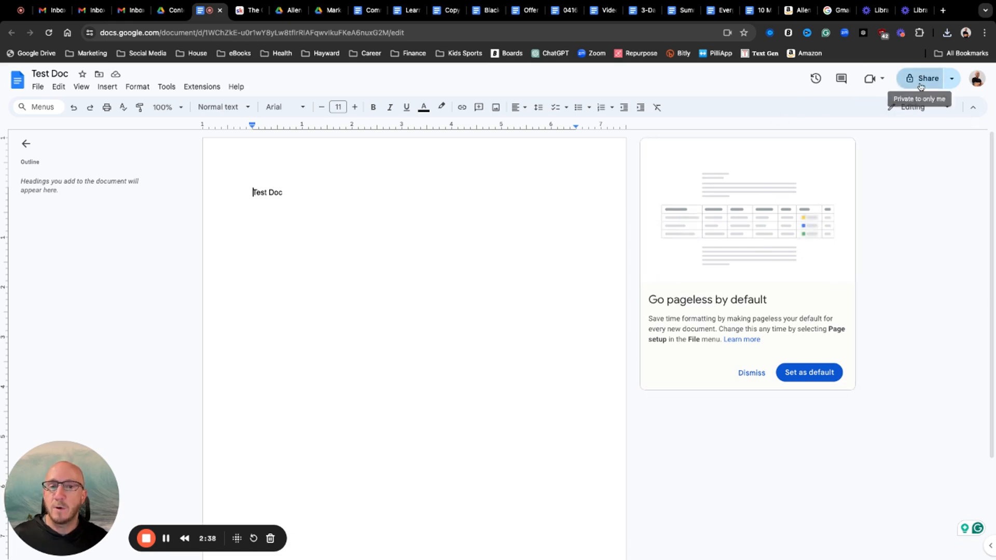
Change Test Doc's general access to 'Anyone with the link'
left_click(926, 78)
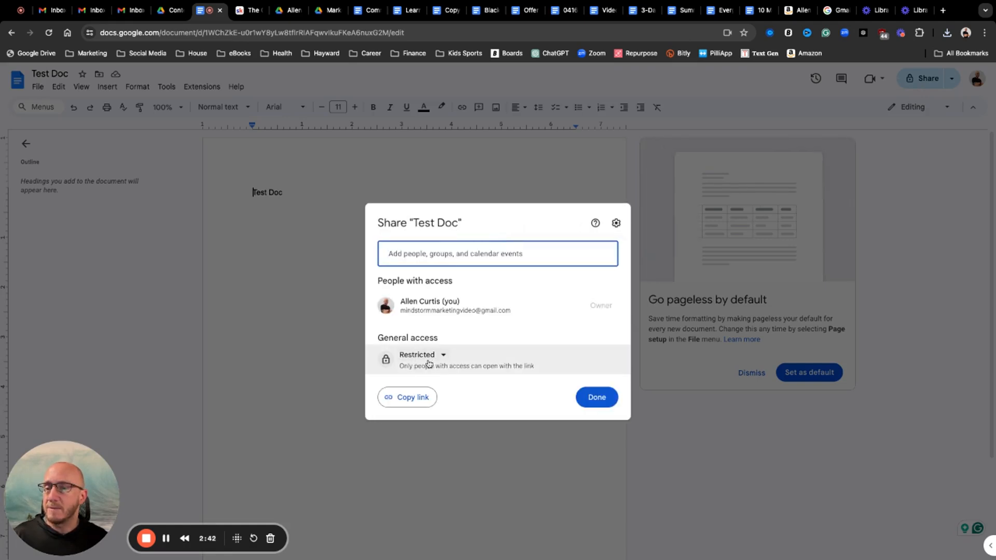
left_click(422, 354)
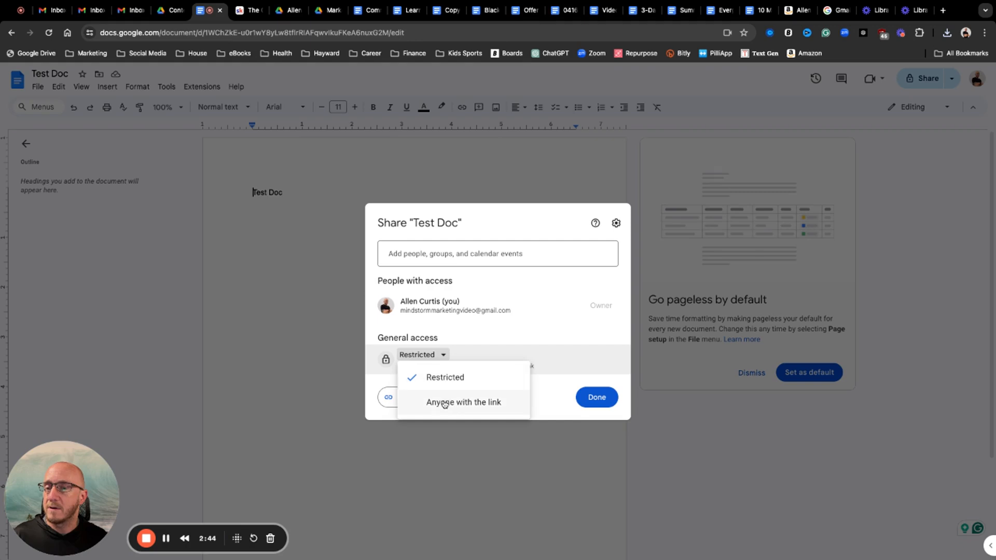
left_click(464, 402)
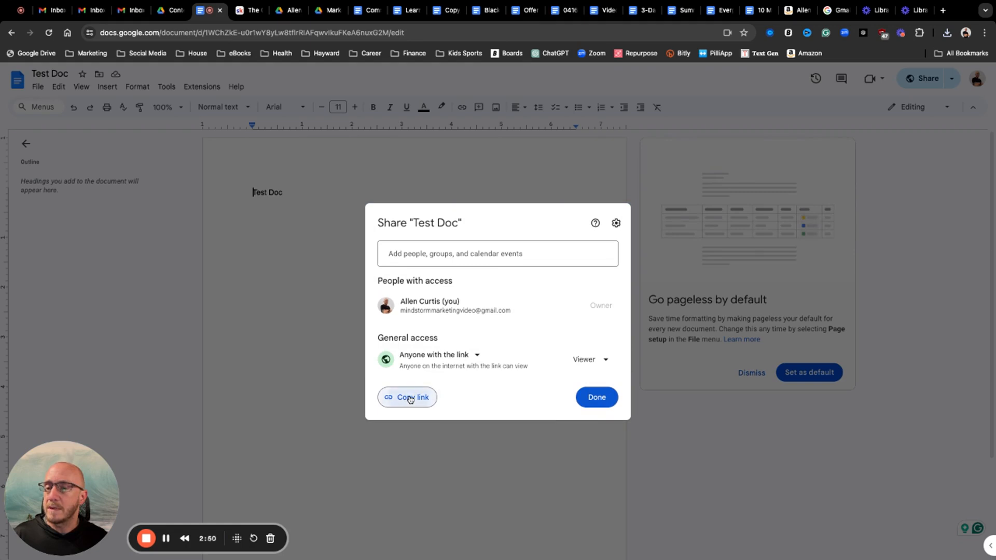
Keep link visitors as Viewer, copy the shareable link, and close sharing settings
left_click(408, 397)
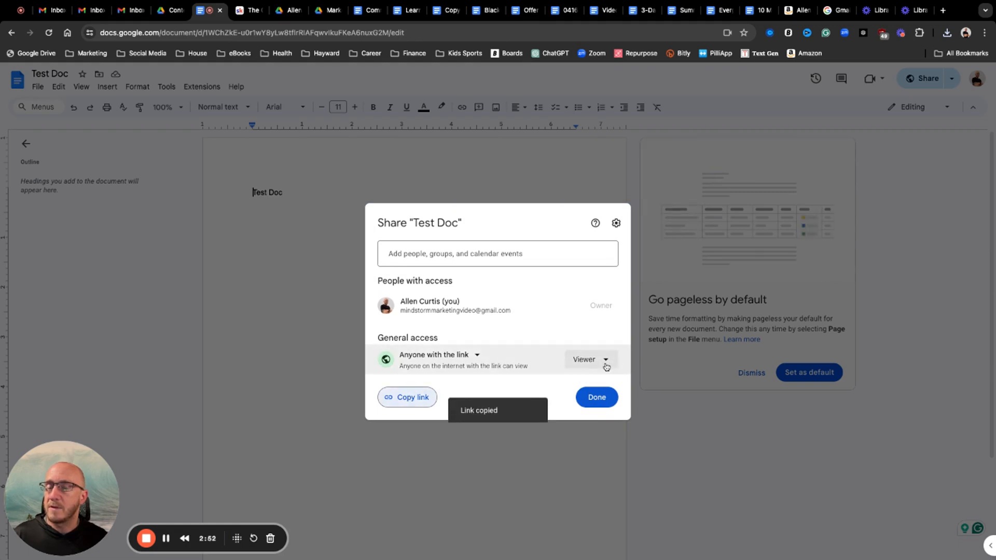
left_click(589, 360)
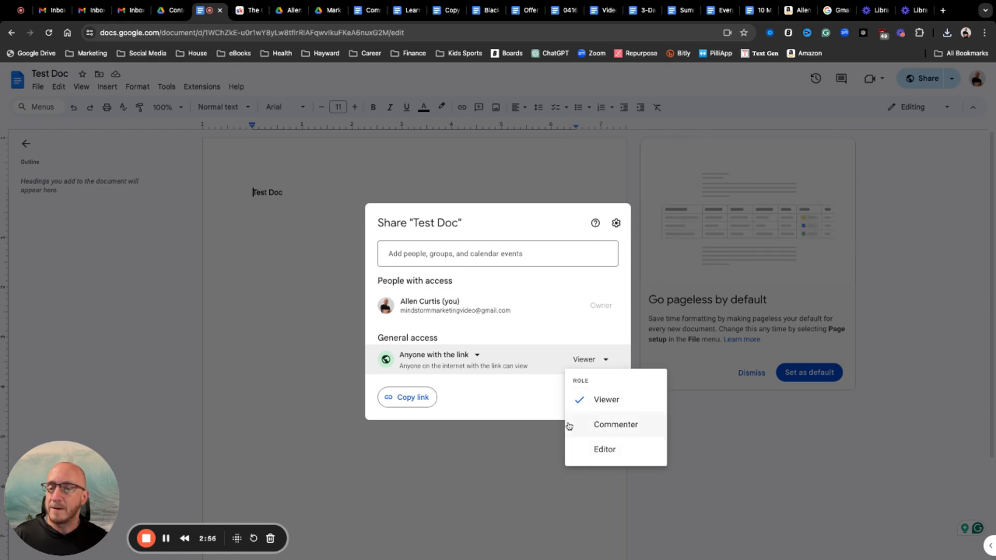
left_click(605, 399)
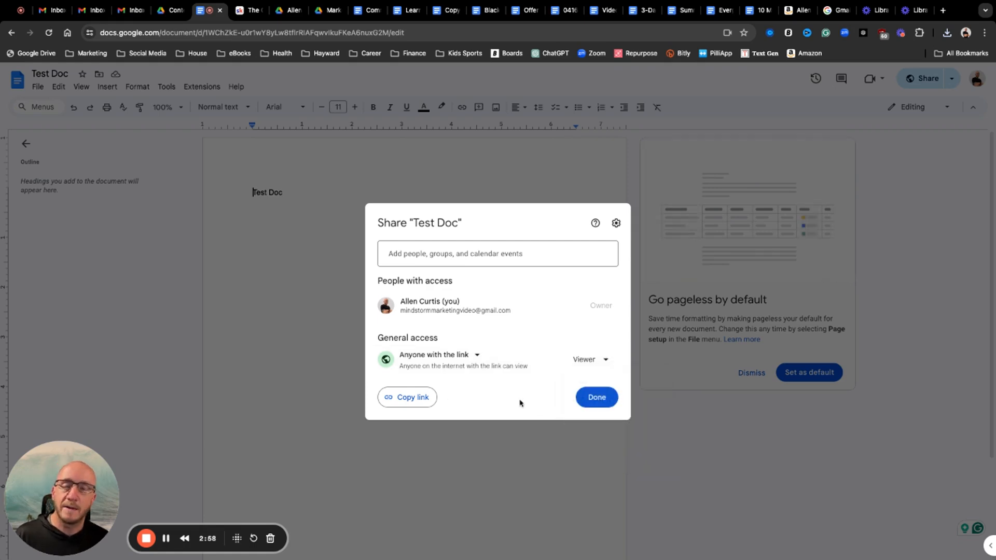
left_click(406, 397)
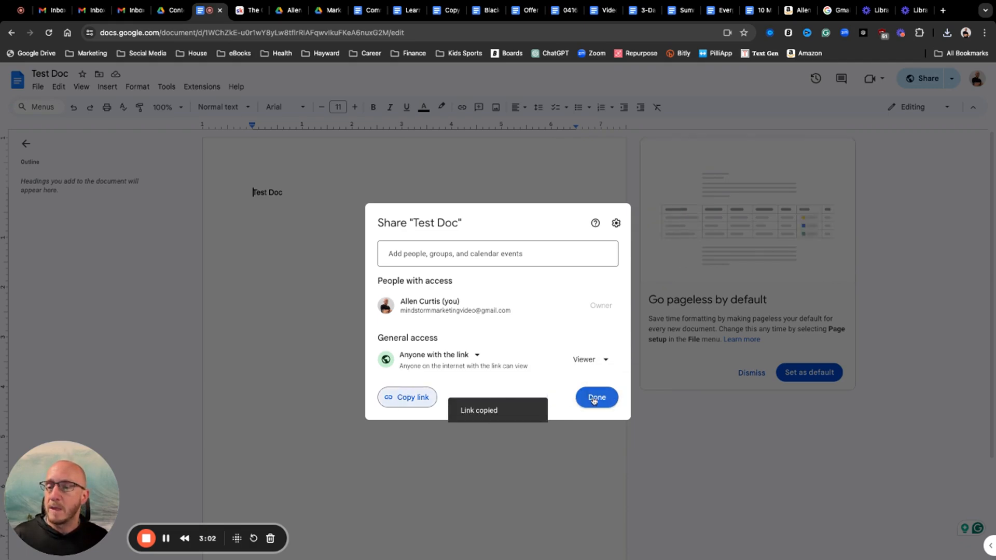
left_click(596, 397)
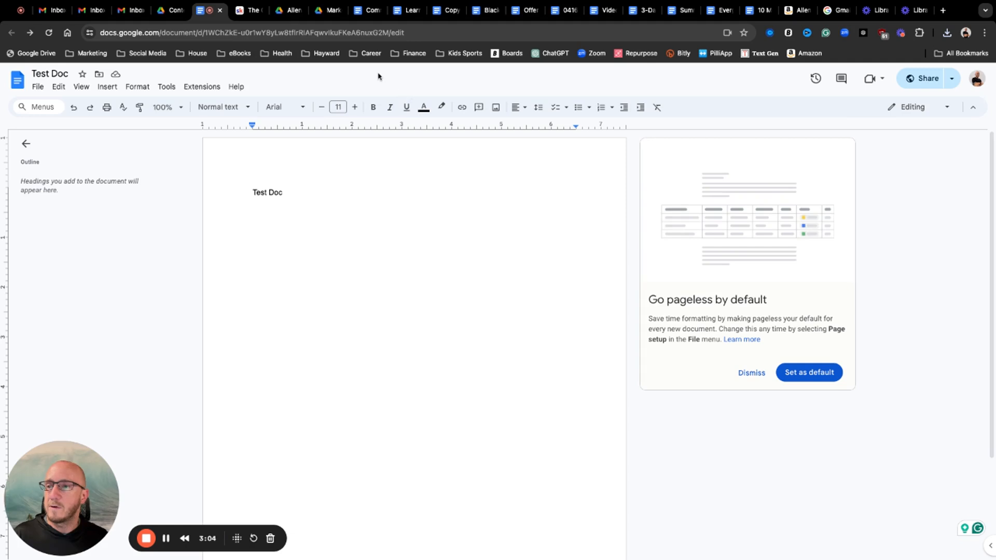
mouse_move(934, 18)
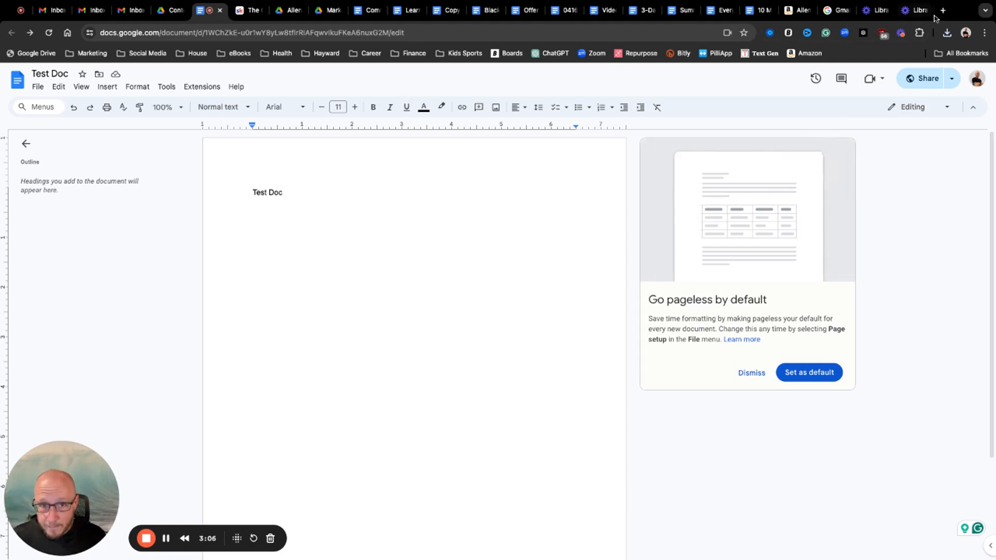
Open a new browser tab and go to Bitly from the bookmarks bar
left_click(942, 11)
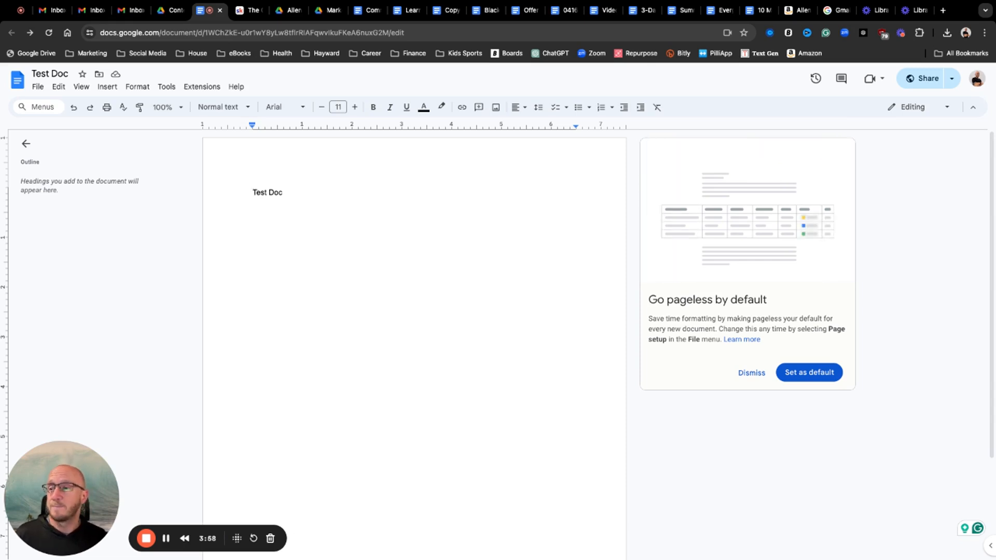
left_click(252, 193)
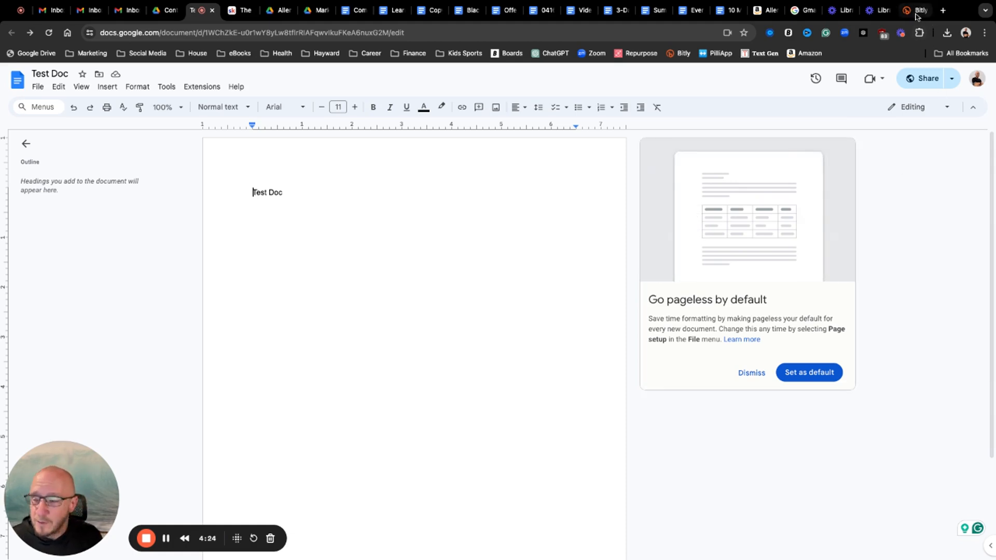
Create a Bitly link from the Test Doc sharing URL, producing bit.ly/44oHwPs
left_click(915, 11)
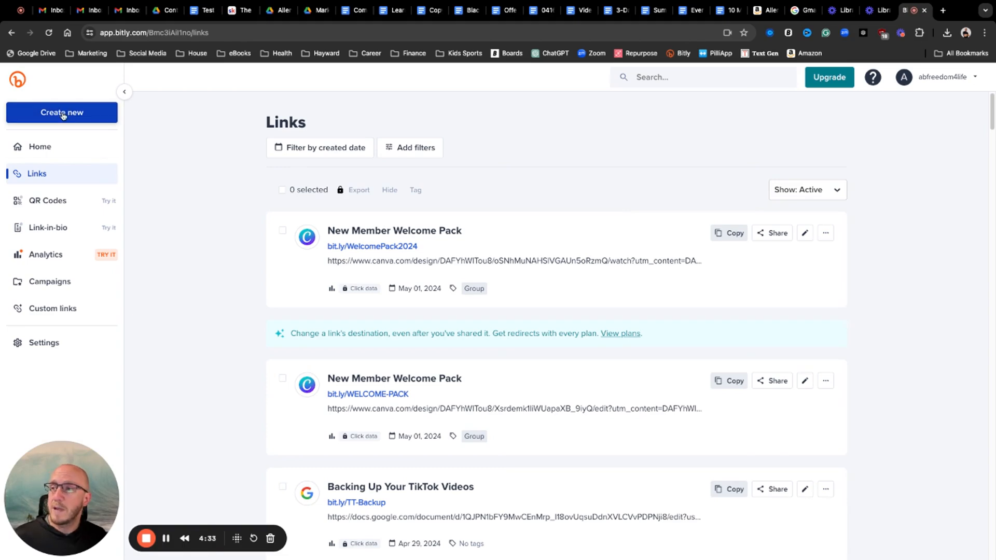
left_click(62, 113)
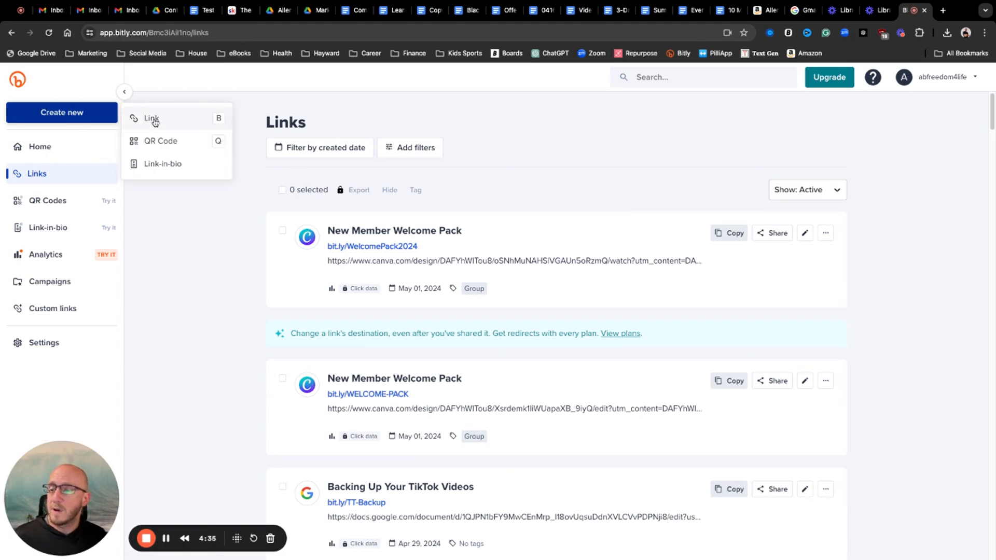
left_click(151, 118)
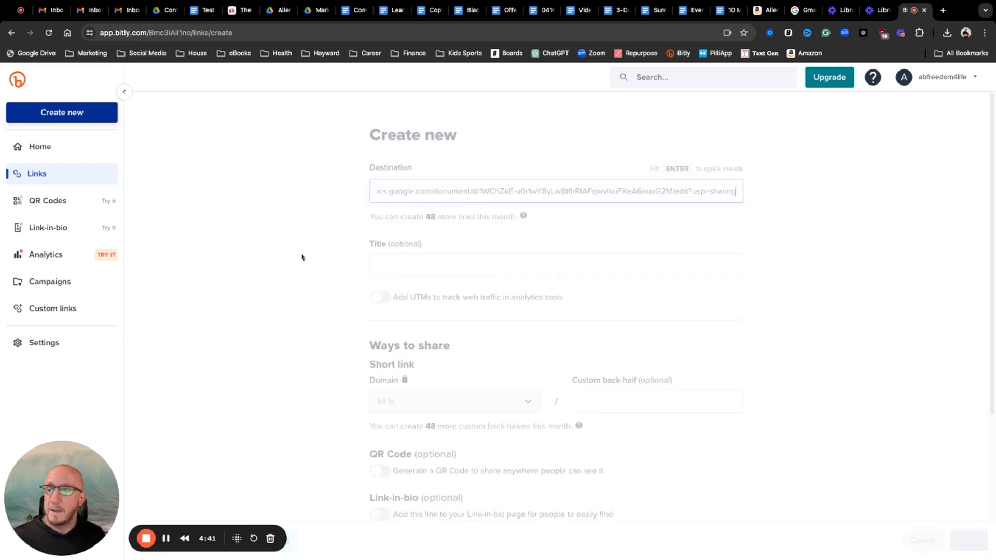
key("Return")
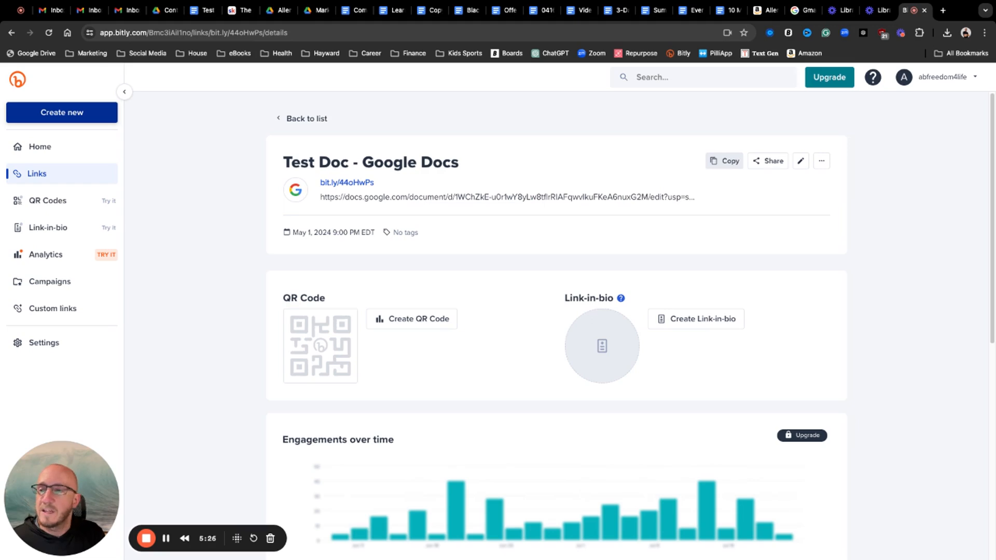
mouse_move(663, 134)
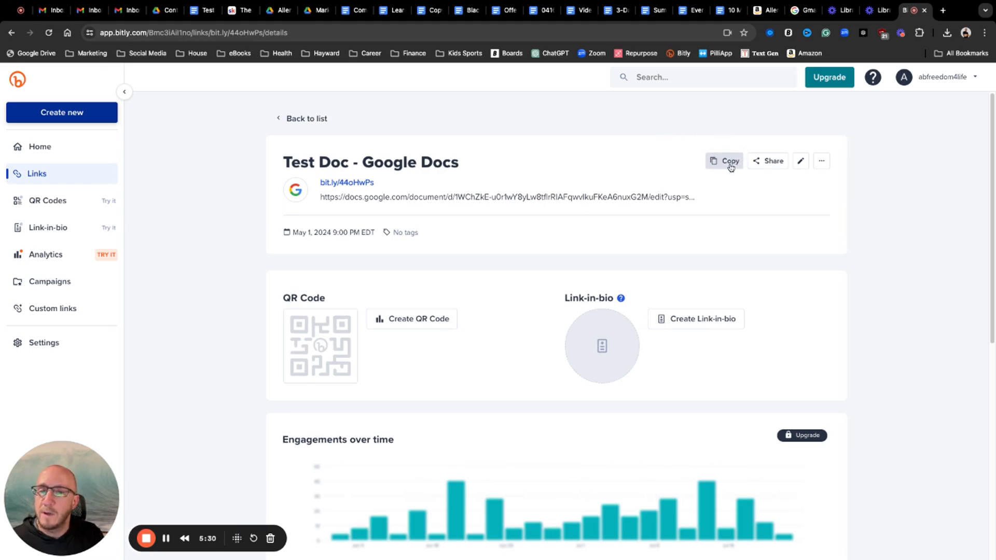
Copy the short link bit.ly/44oHwPs from its Bitly details page
left_click(722, 160)
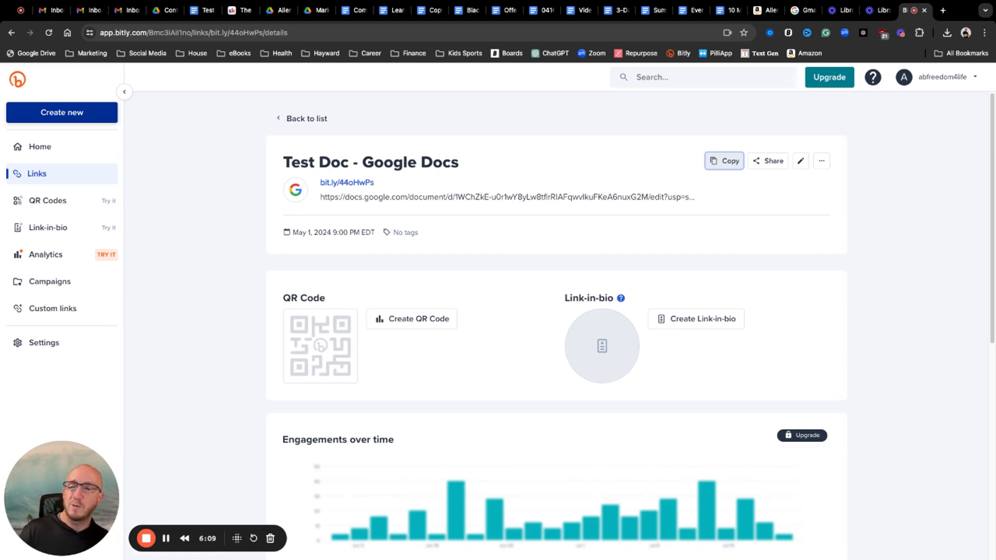
mouse_move(319, 100)
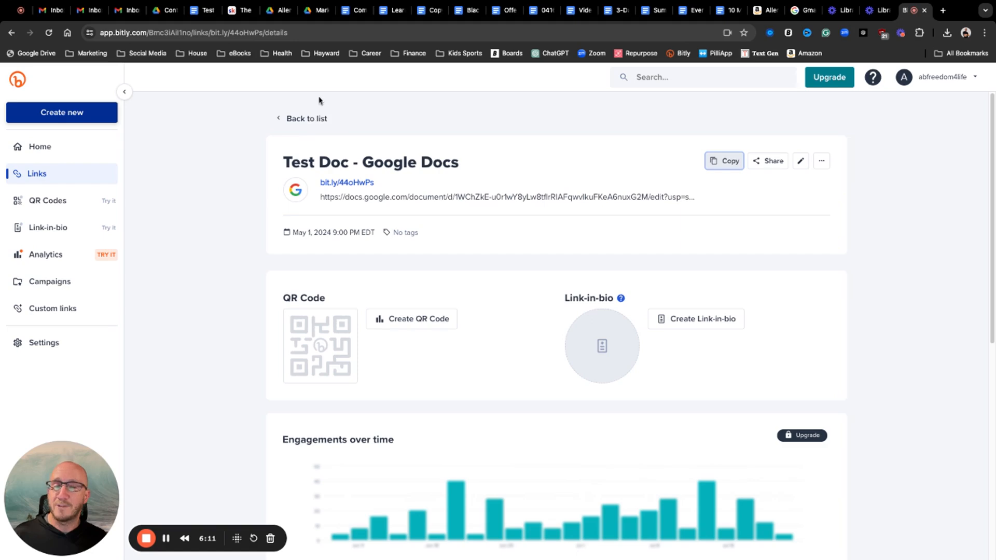
mouse_move(169, 296)
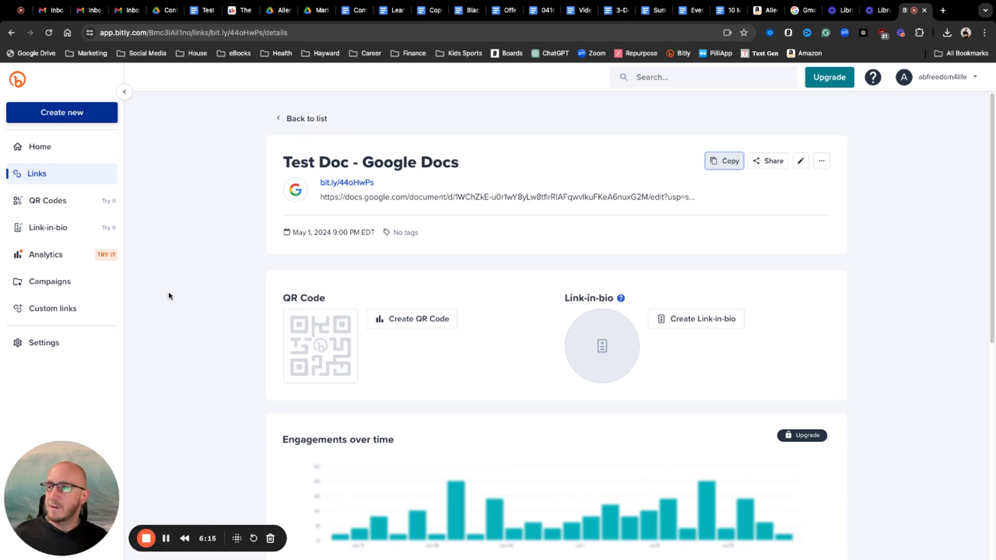